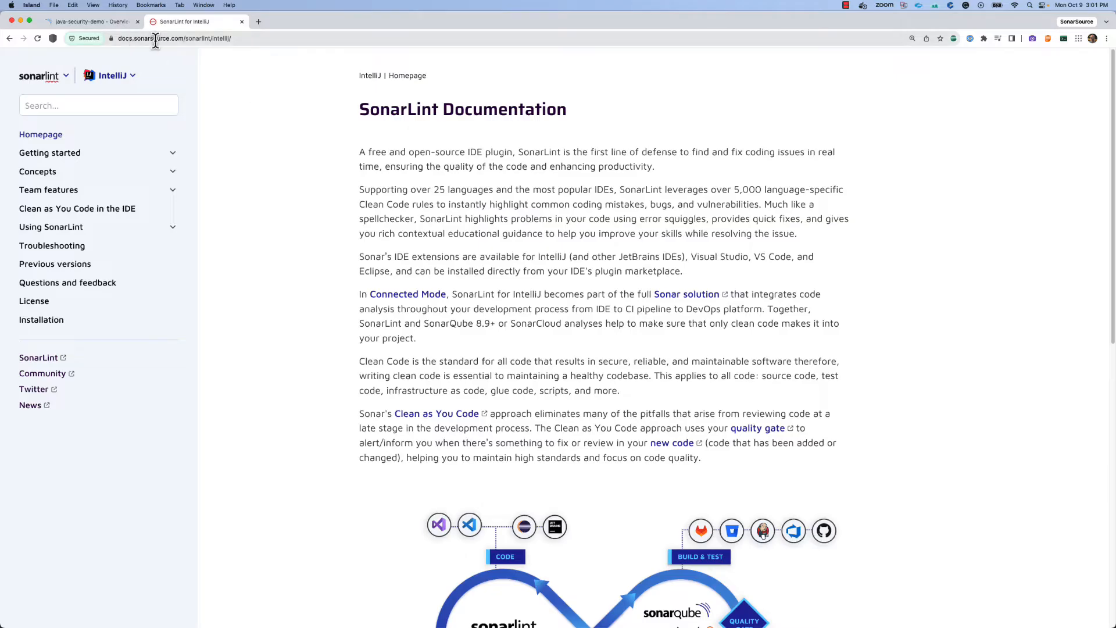
mouse_move(223, 99)
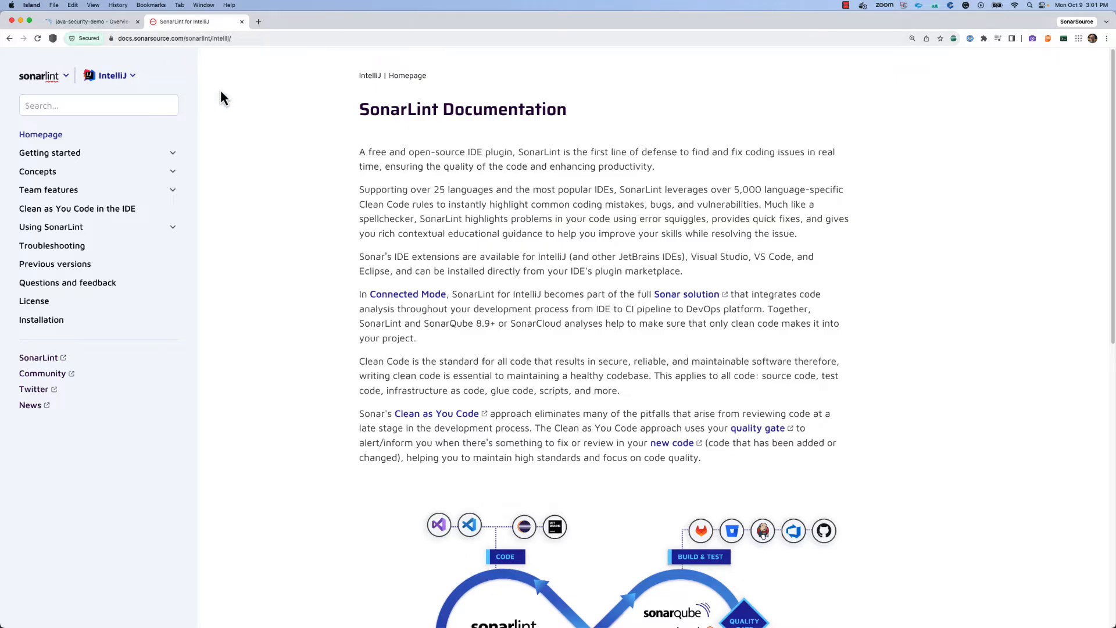
mouse_move(228, 101)
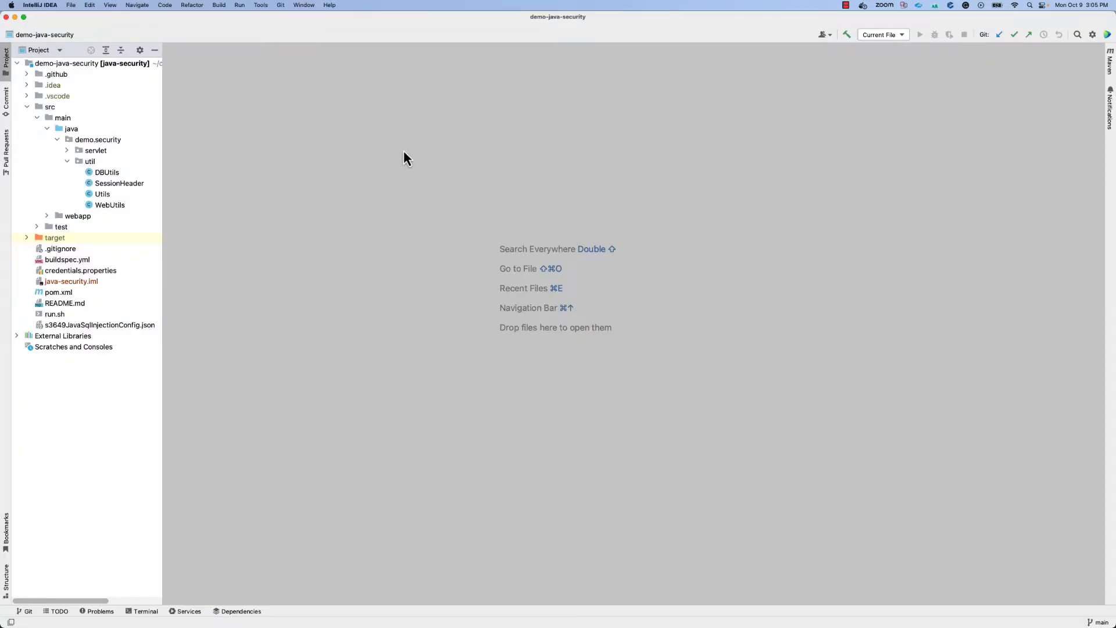
- Install the SonarLint plugin found by searching 'sonar' in Marketplace, then restart the IDE
left_click(41, 5)
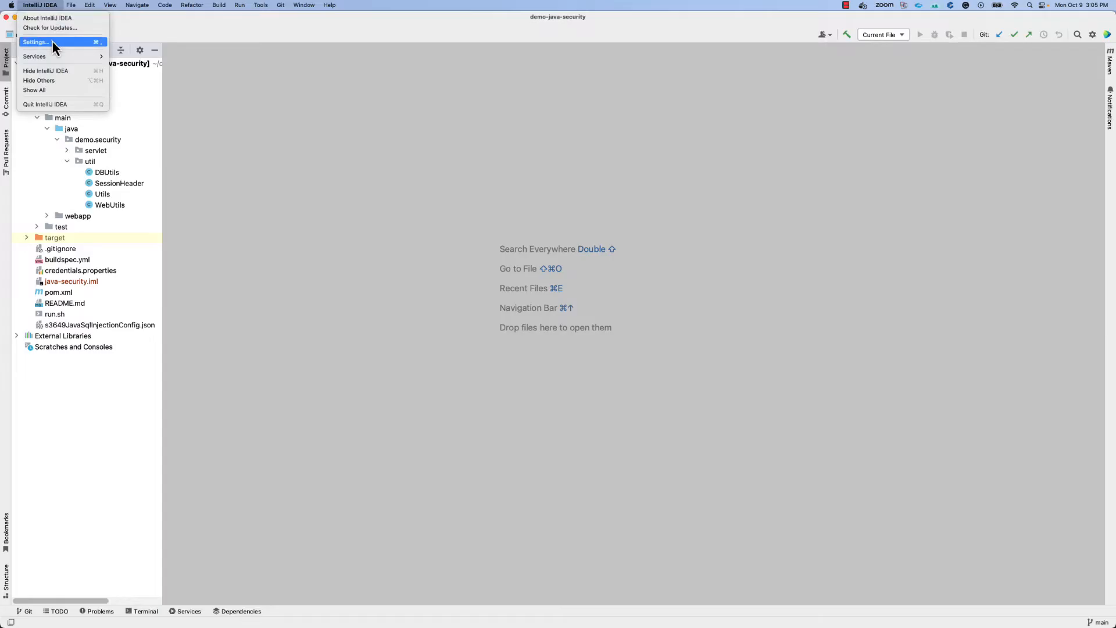
left_click(35, 42)
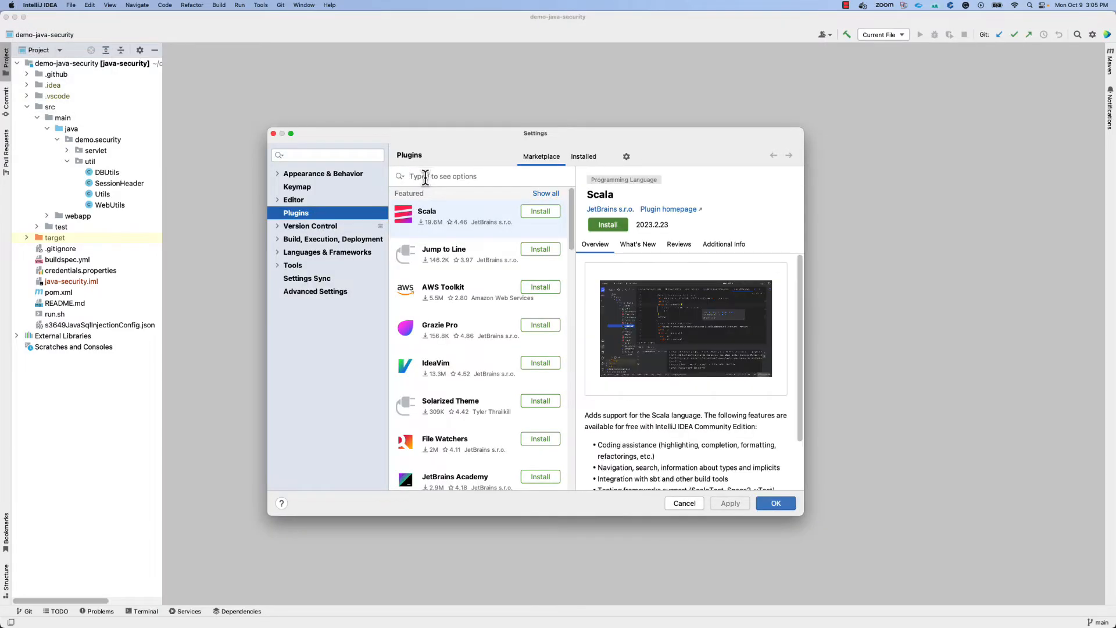
type("sonar")
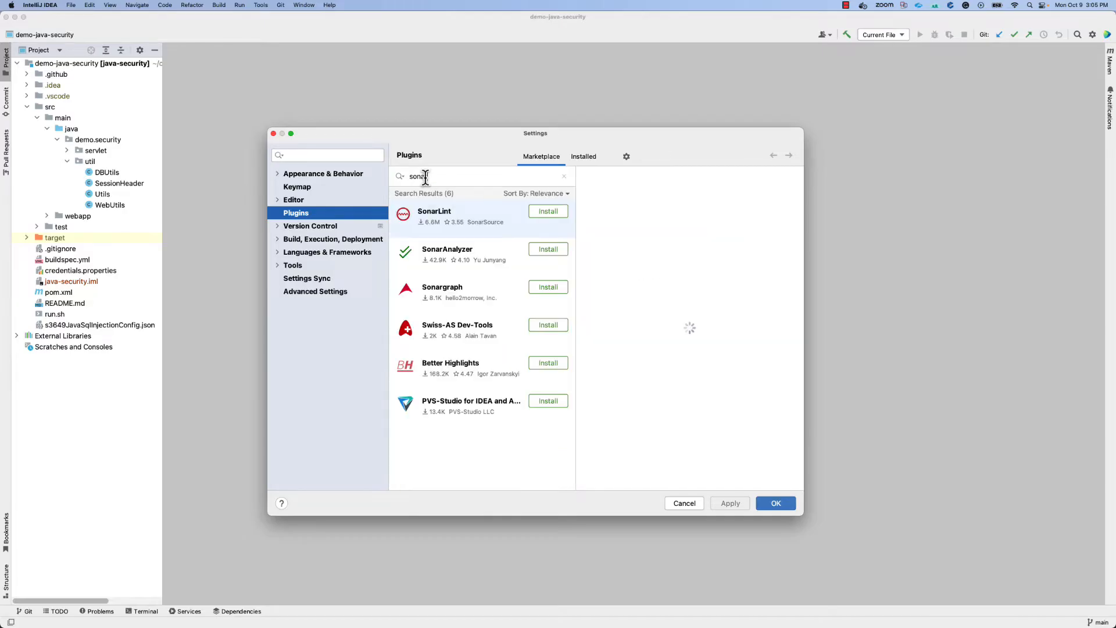
left_click(434, 216)
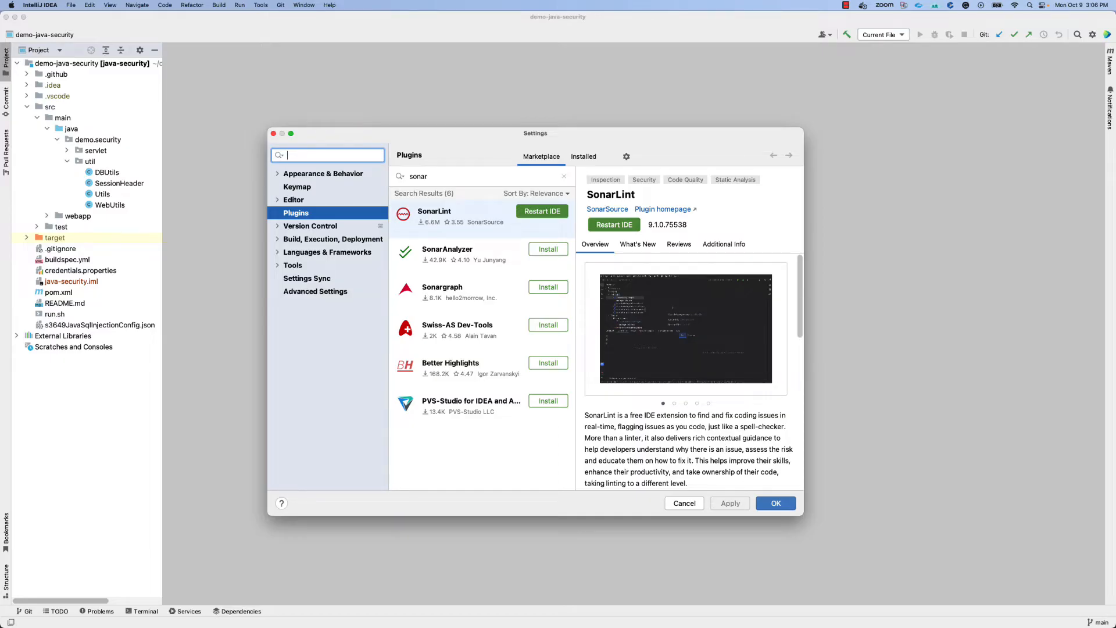
left_click(774, 504)
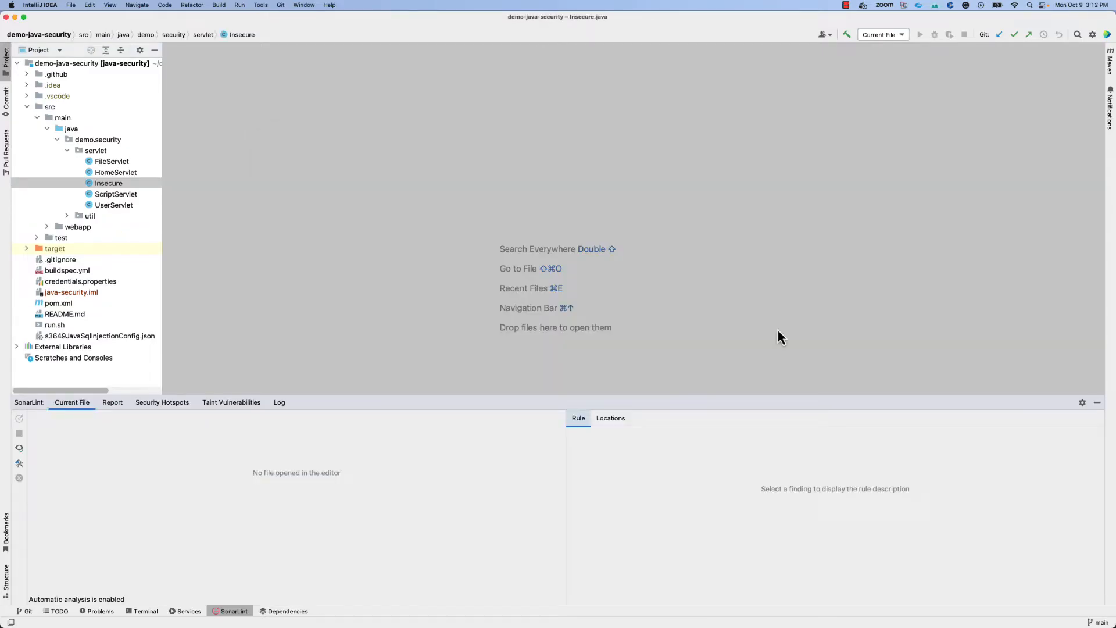
- Open Insecure.java and read SonarLint's 'Use try-with-resources' rule description and compliant solution
double_click(108, 184)
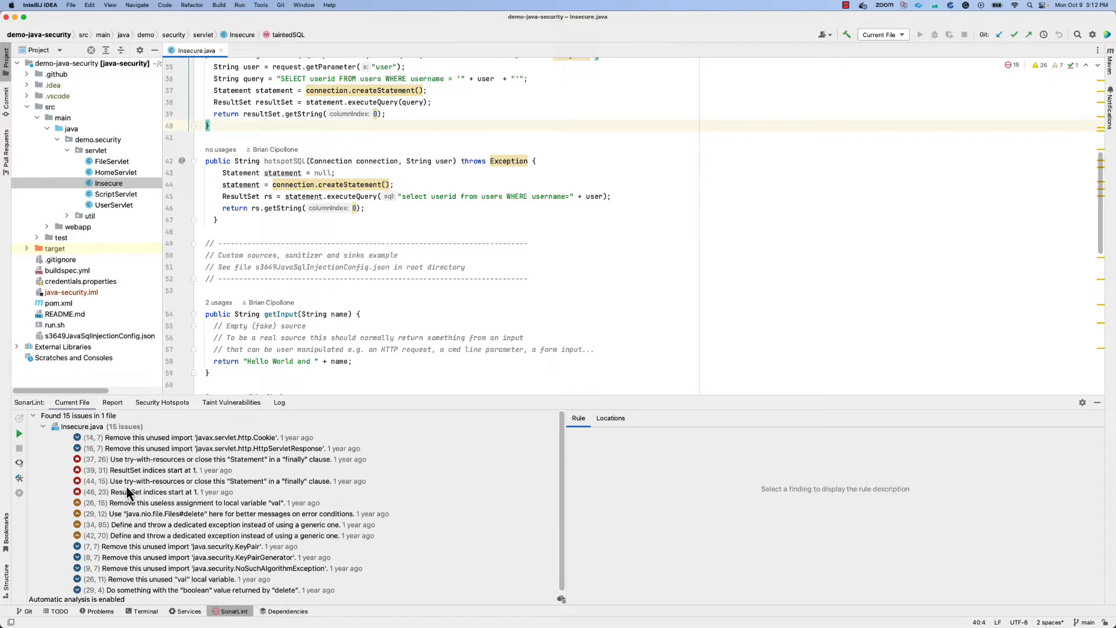
left_click(213, 460)
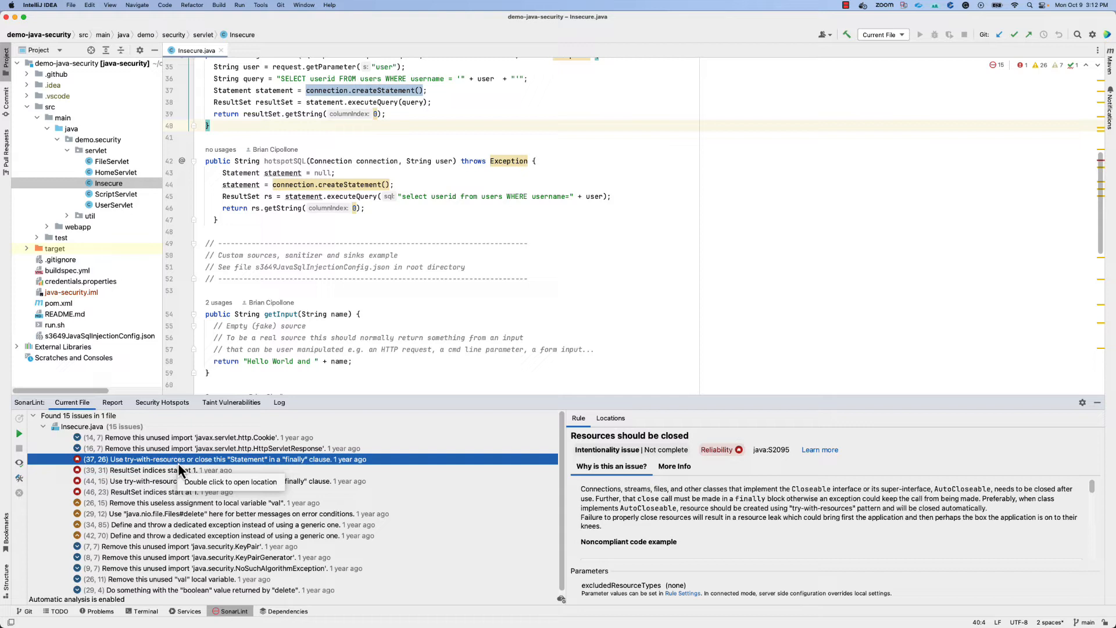
mouse_move(367, 93)
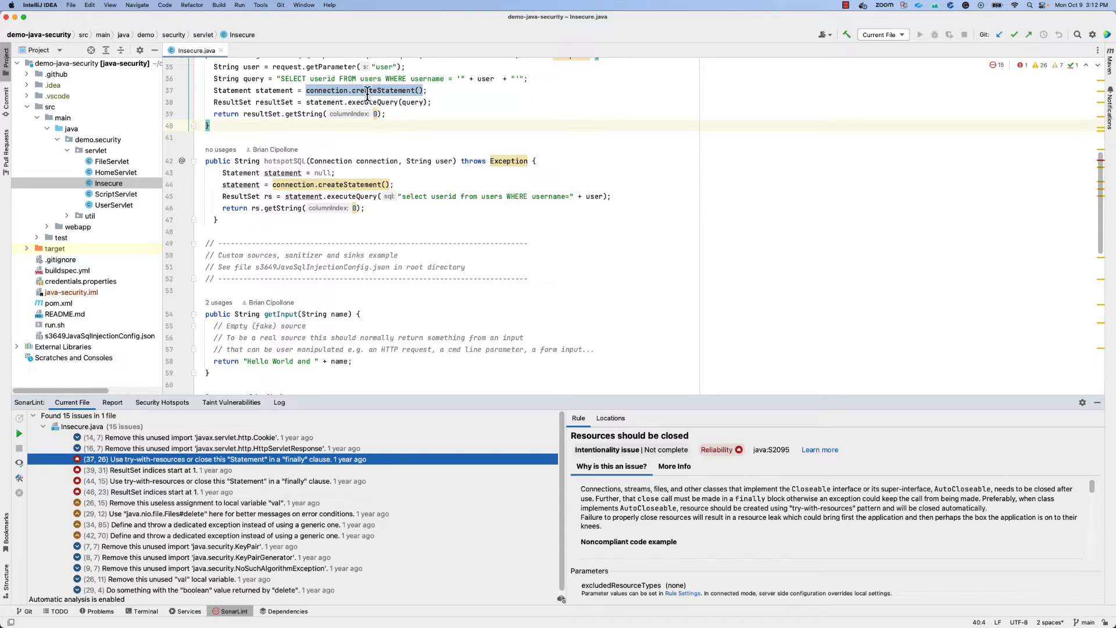
mouse_move(367, 90)
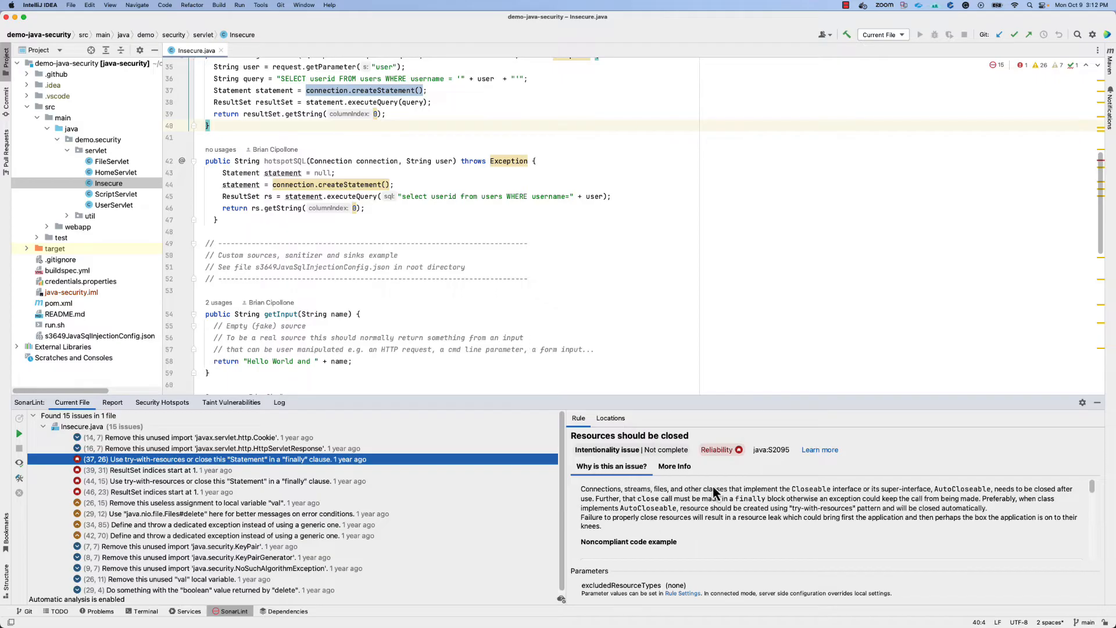
mouse_move(725, 518)
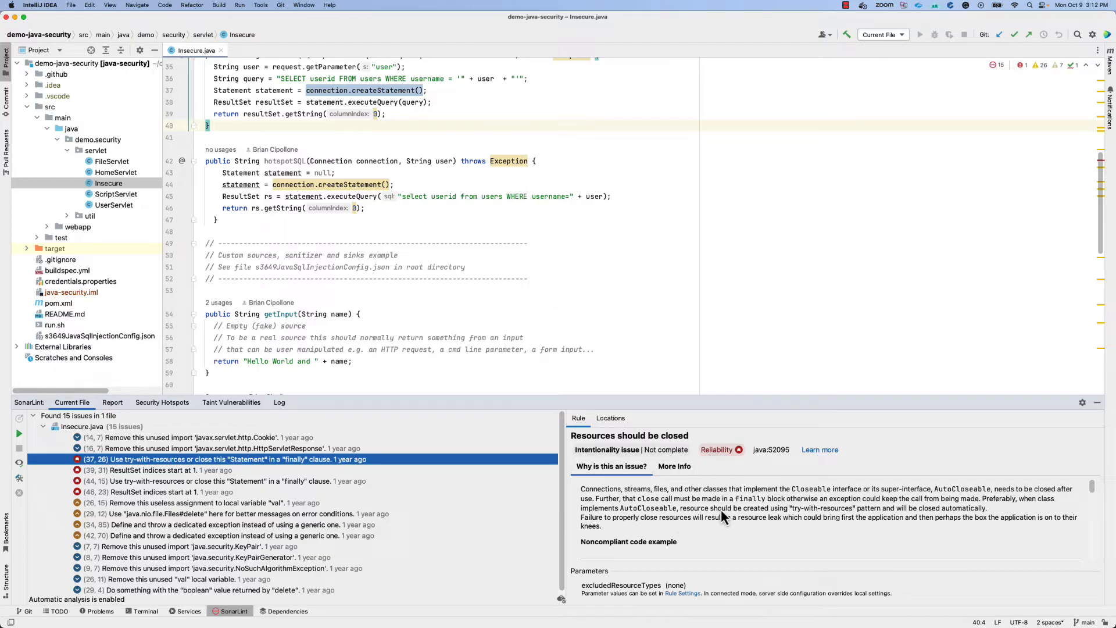
mouse_move(708, 460)
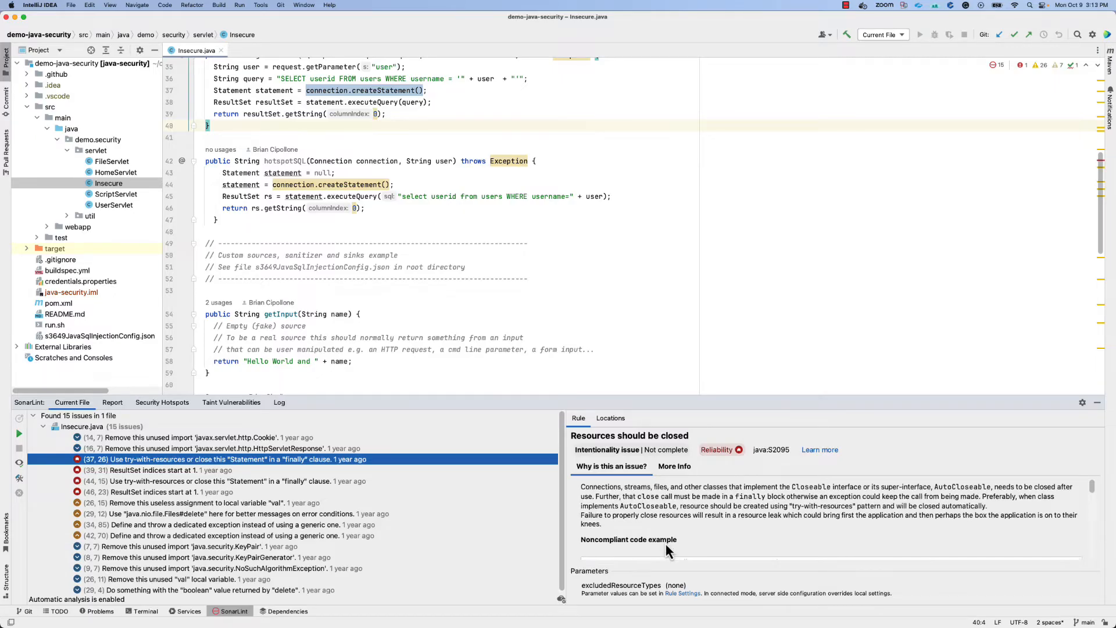
scroll("down", 3)
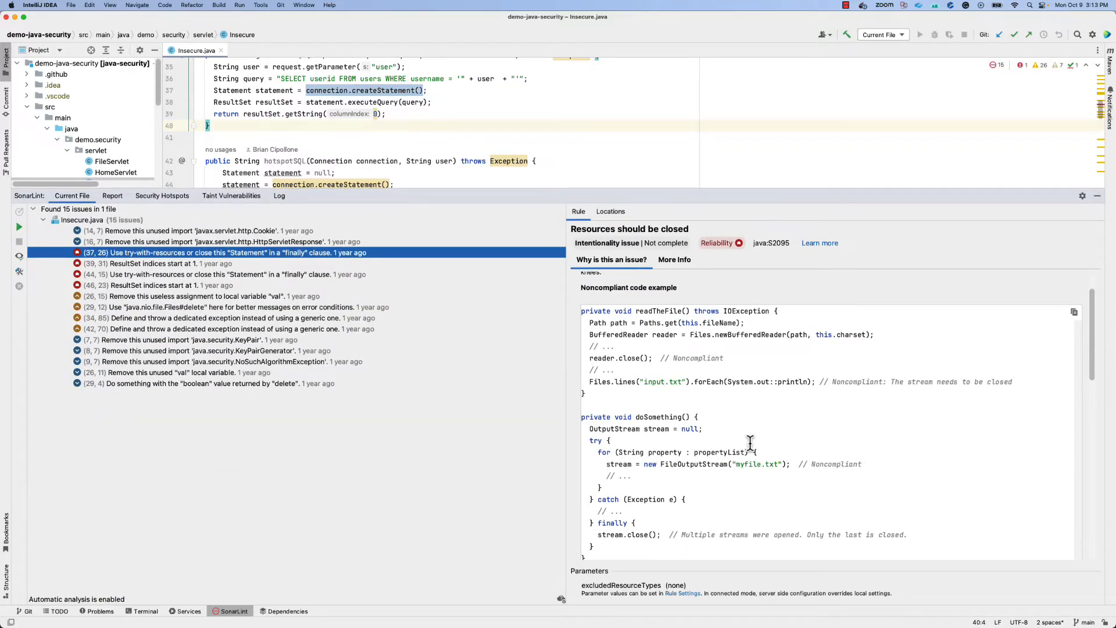
scroll("down", 3)
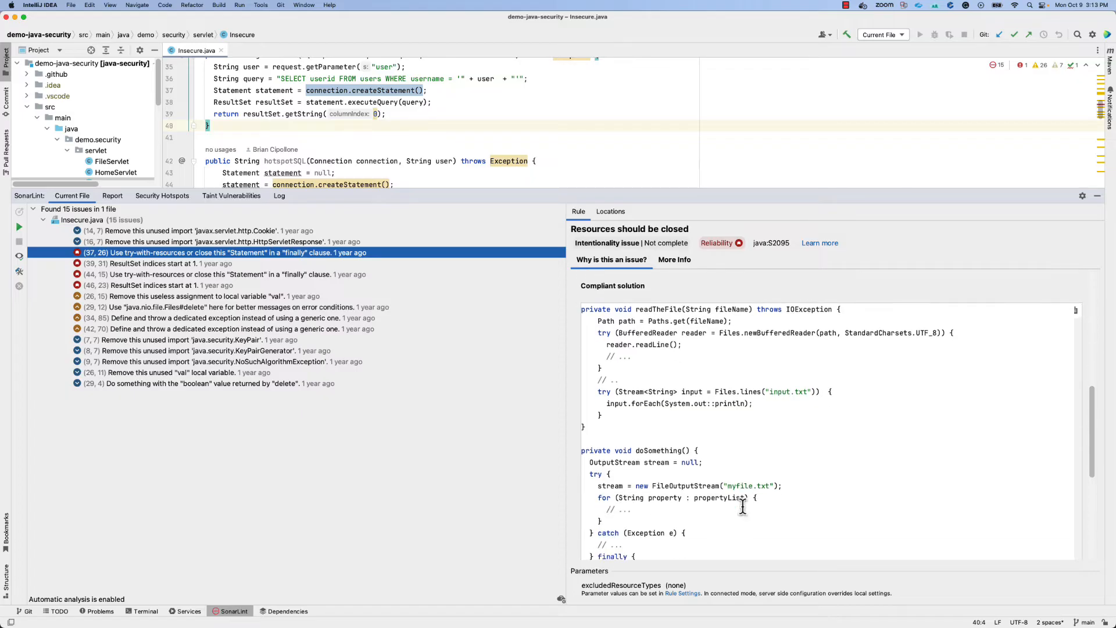
left_click(674, 259)
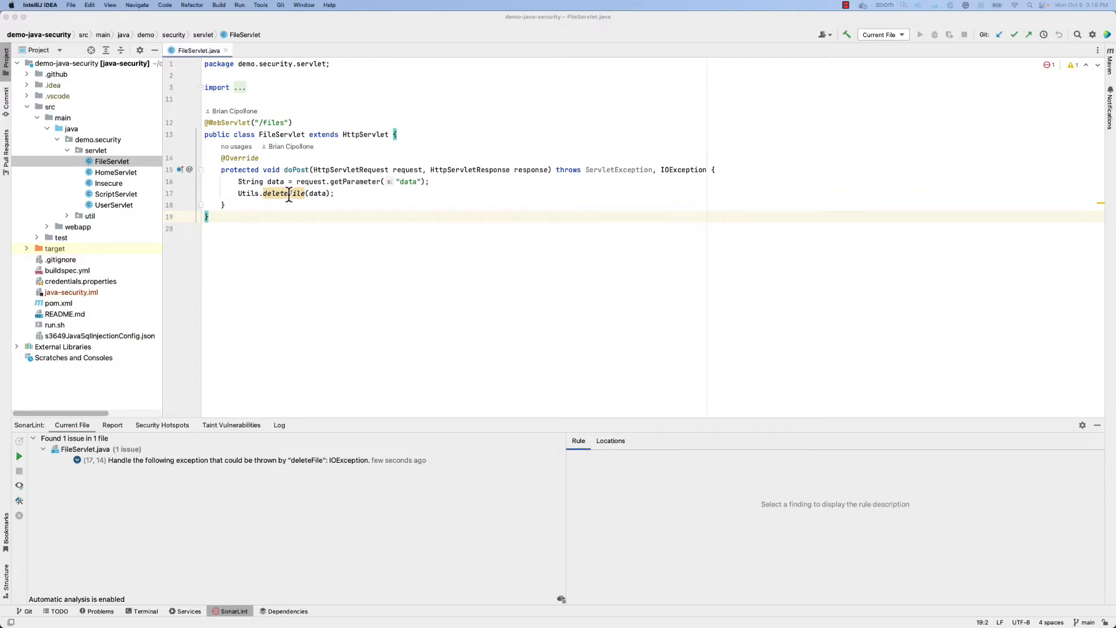
- Wrap Utils.deleteFile(data) in try/catch logging "Problem deleting file!" at Level.SEVERE
left_click(285, 193)
type("} catch (IOException ex")
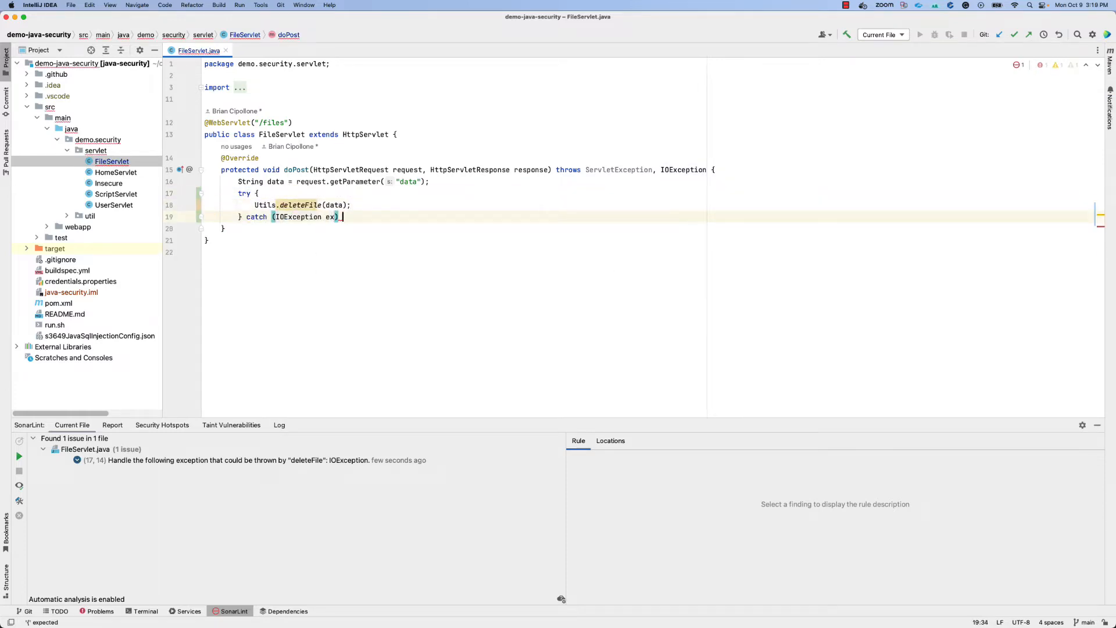
type("Logger.getLogger(FileServlet.class.getName()).log(Level.SEVERE, \"Problem")
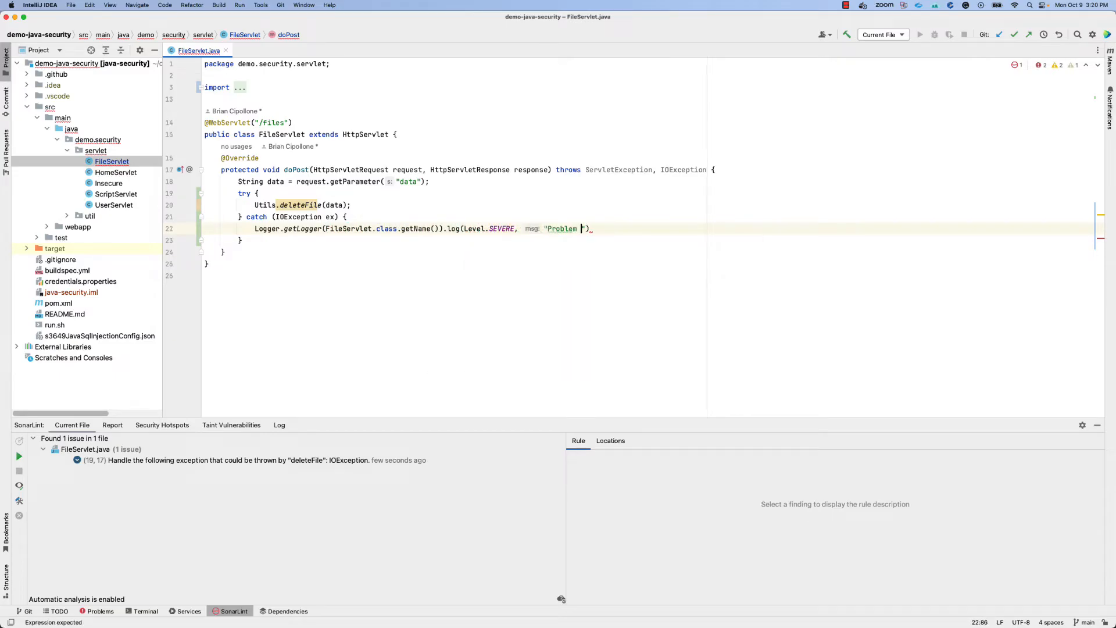
type("deleting file!\", ex);")
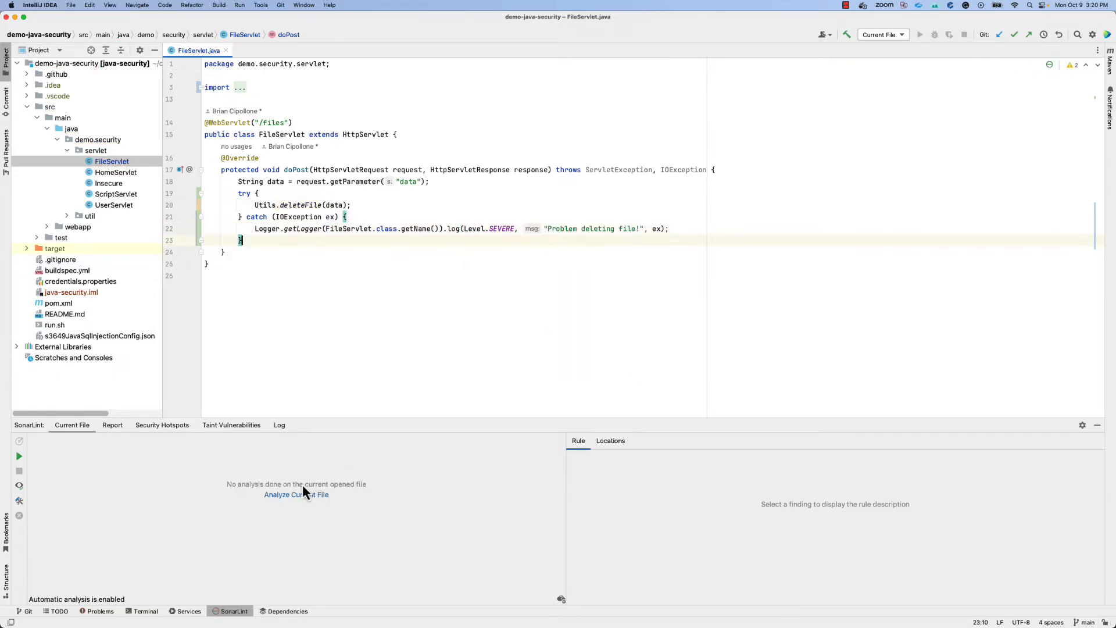
mouse_move(406, 508)
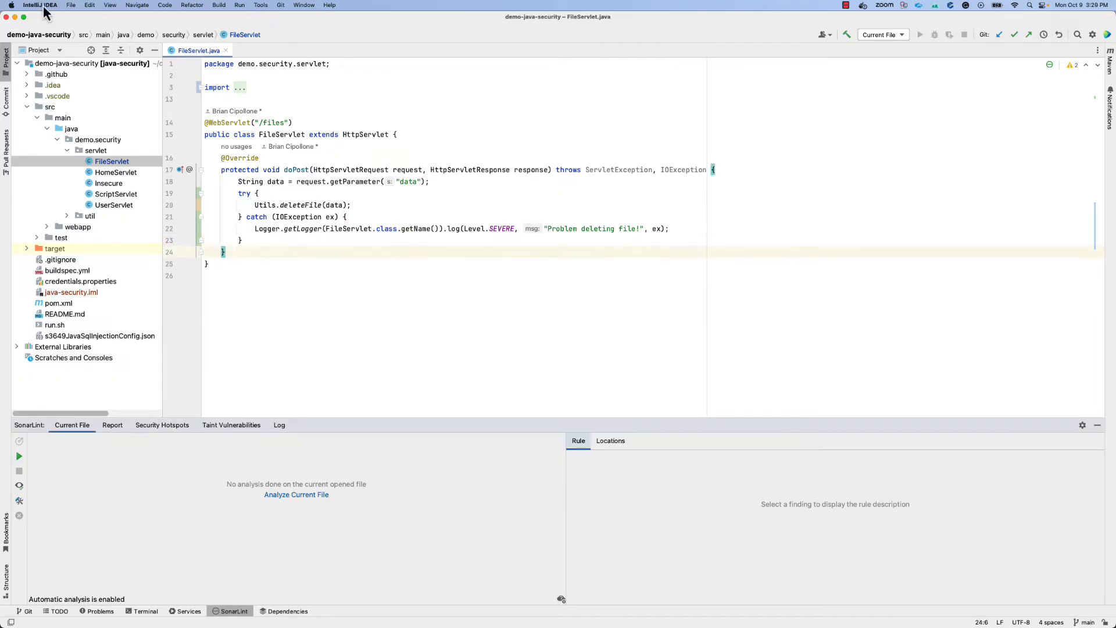
- Open SonarLint's Rules settings, expand Java and scroll through the rule checkboxes
left_click(40, 5)
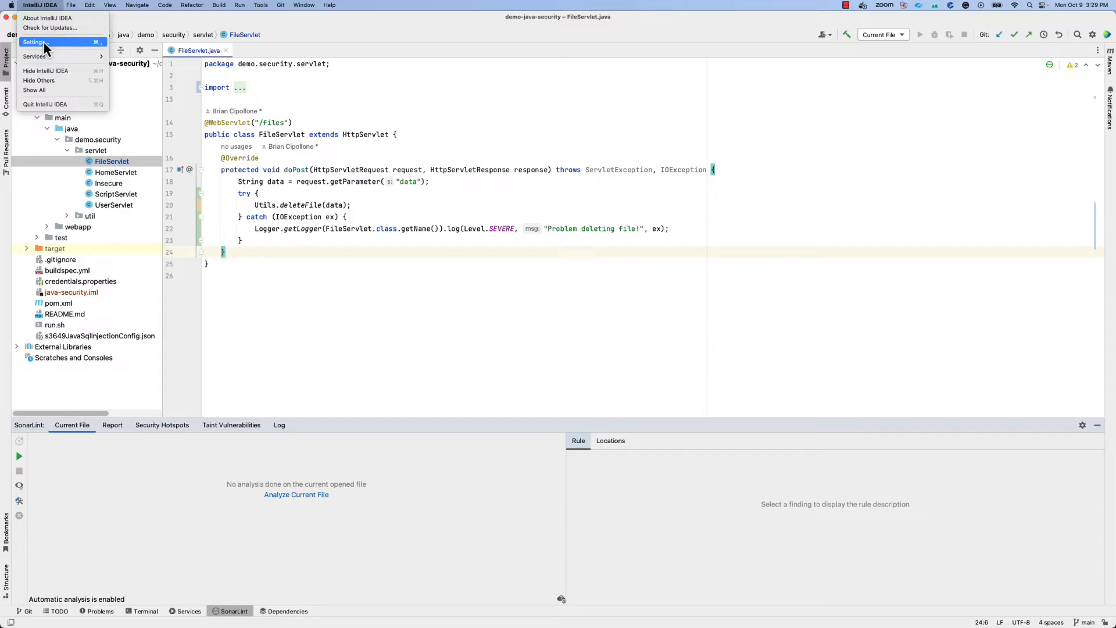
left_click(33, 42)
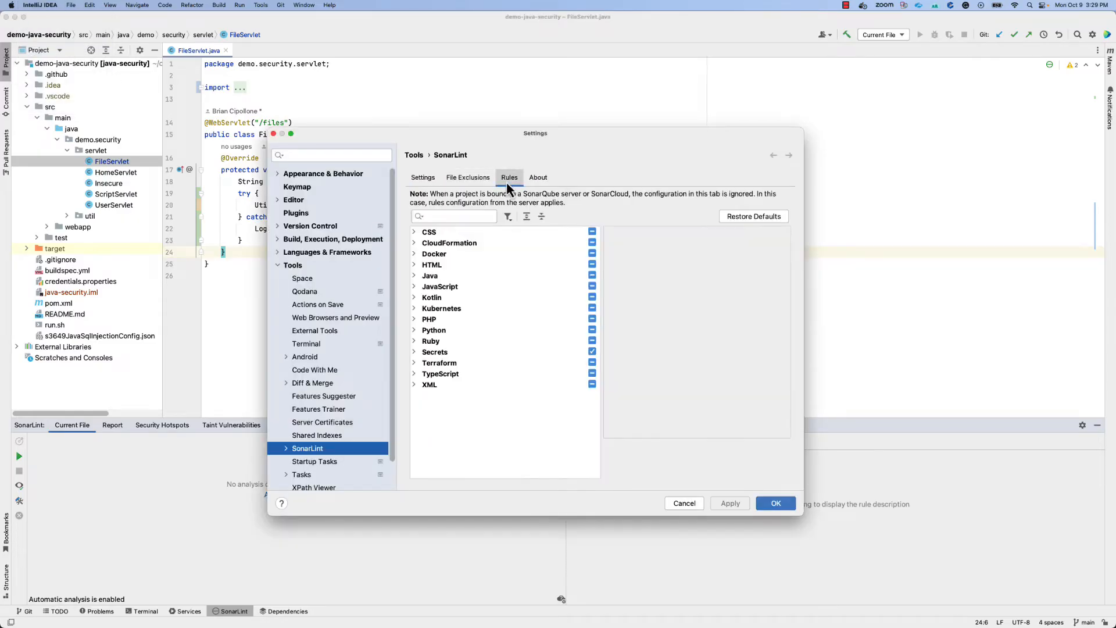
left_click(415, 275)
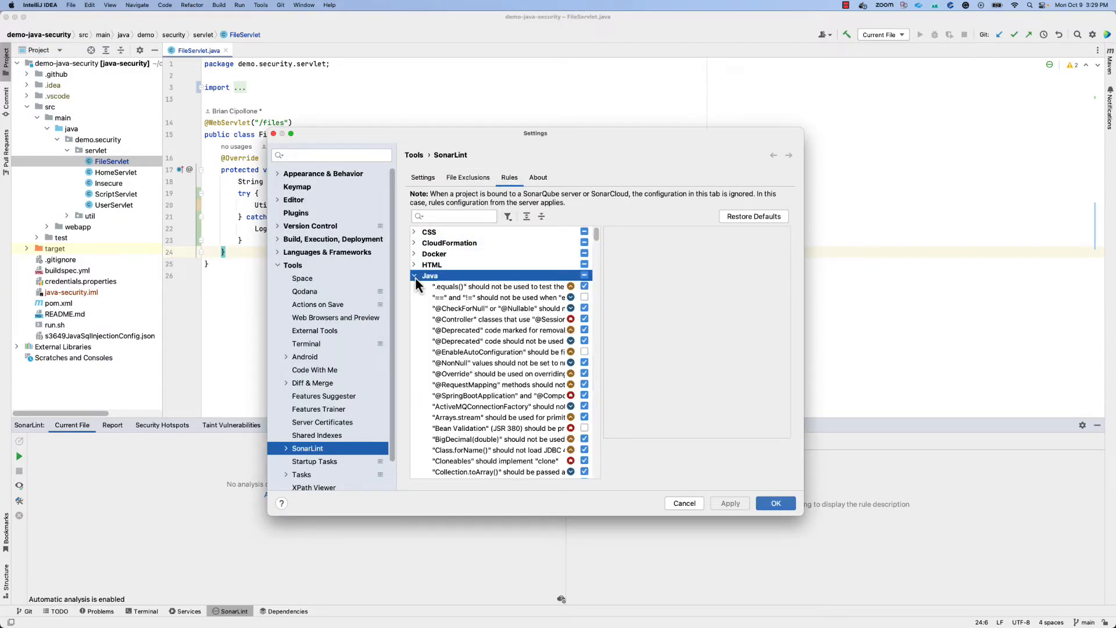
mouse_move(617, 350)
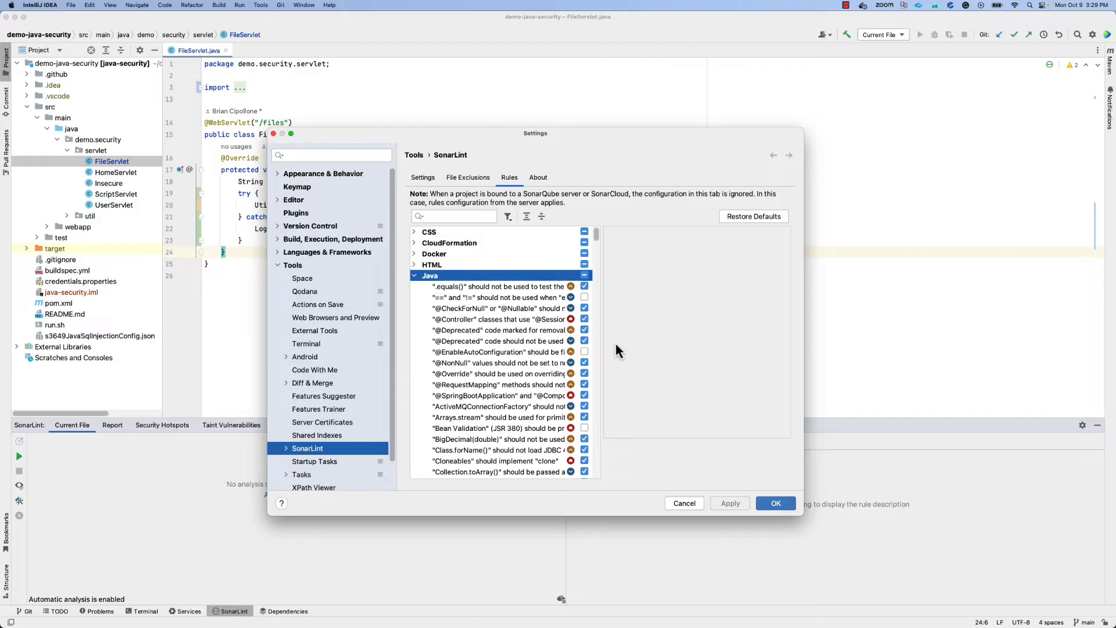
mouse_move(545, 270)
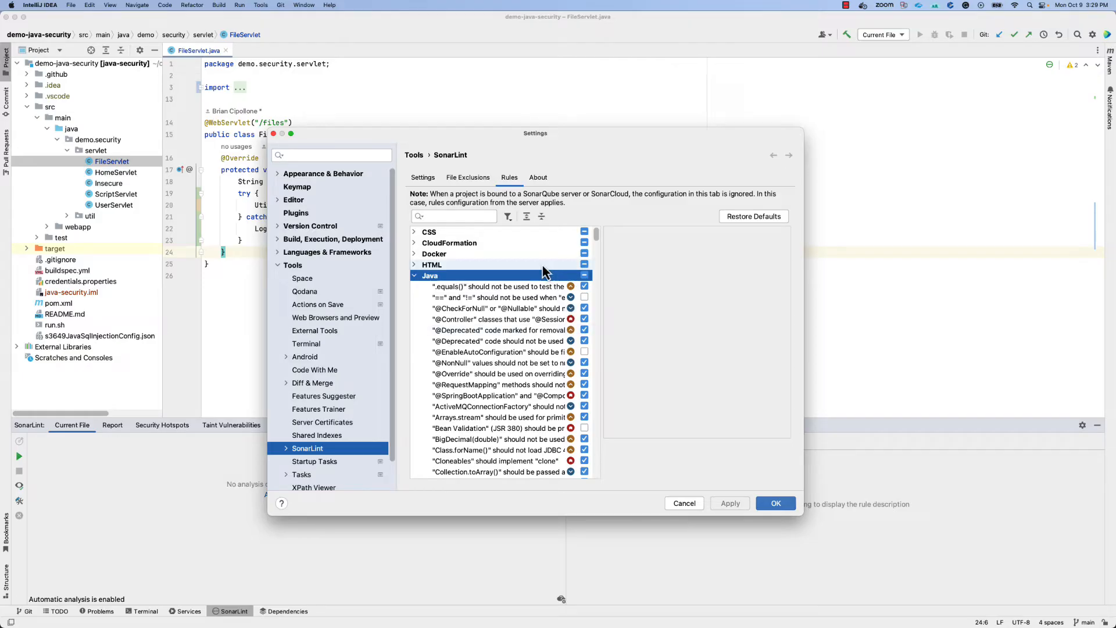
mouse_move(545, 359)
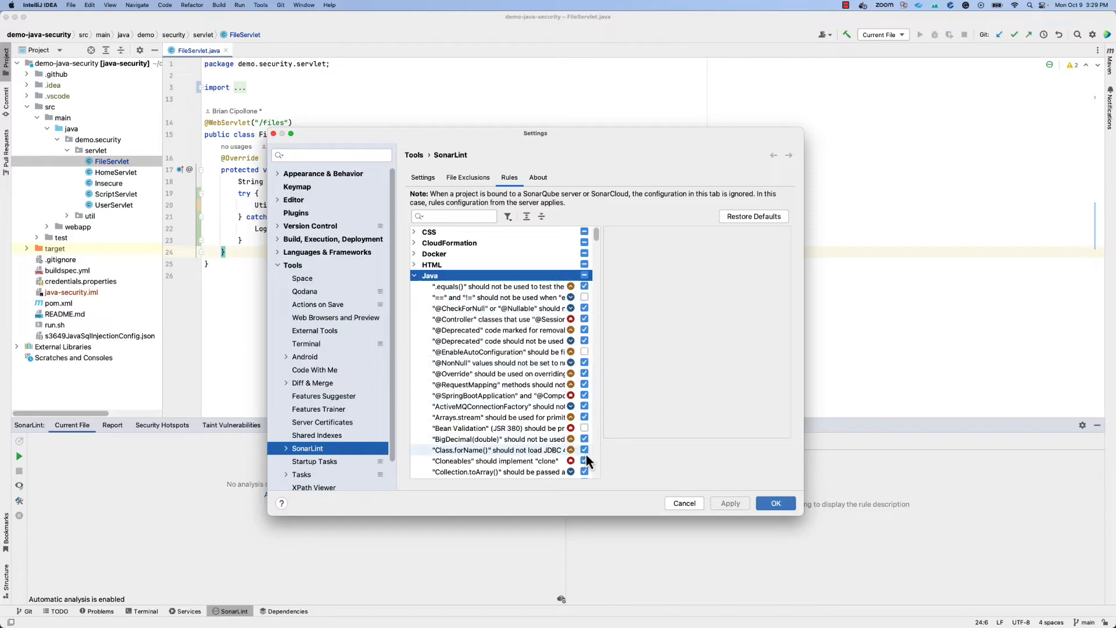
scroll("down", 3)
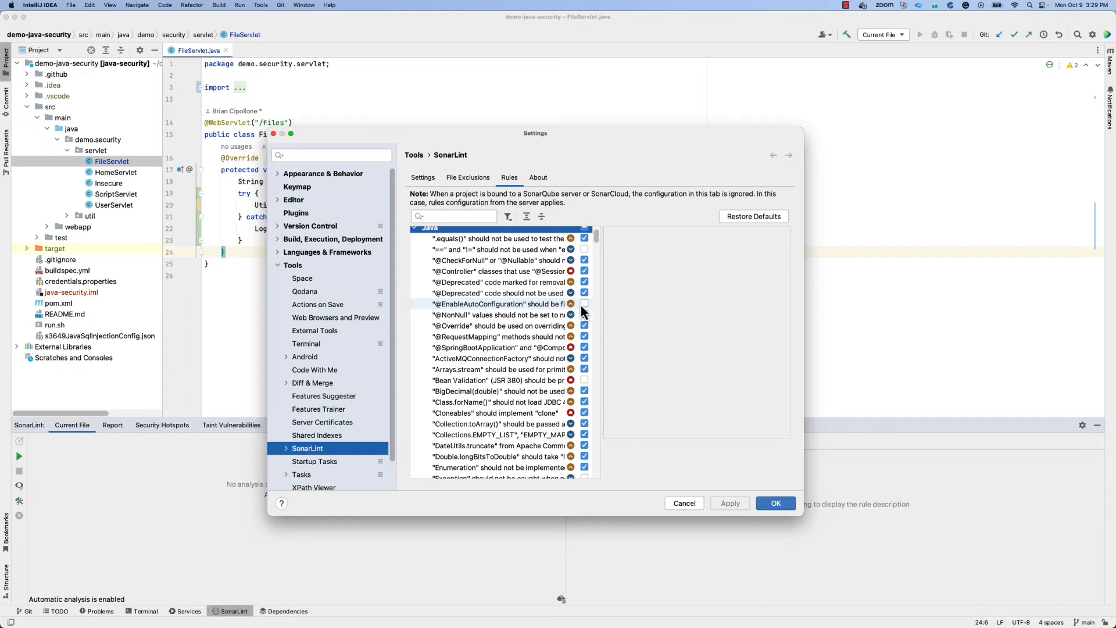
left_click(584, 315)
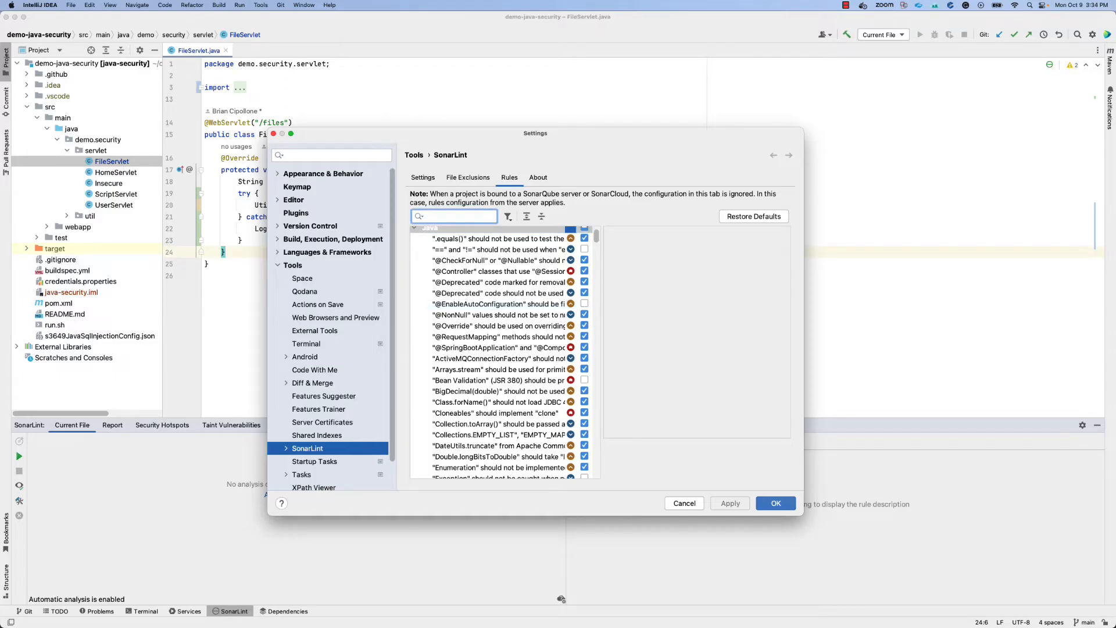
mouse_move(874, 241)
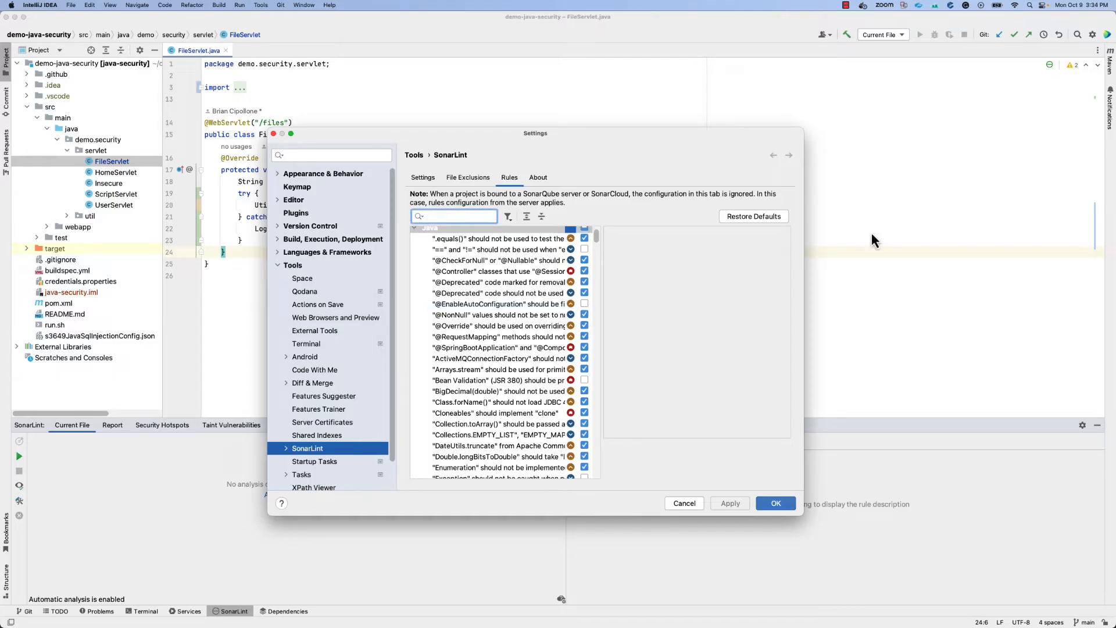
mouse_move(669, 185)
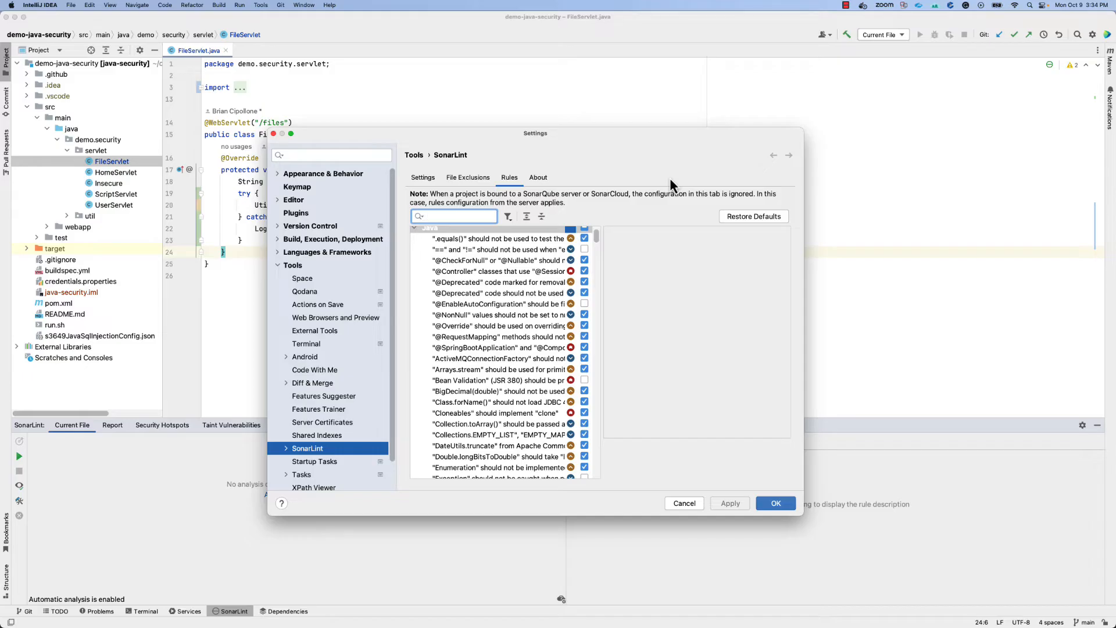
left_click(423, 178)
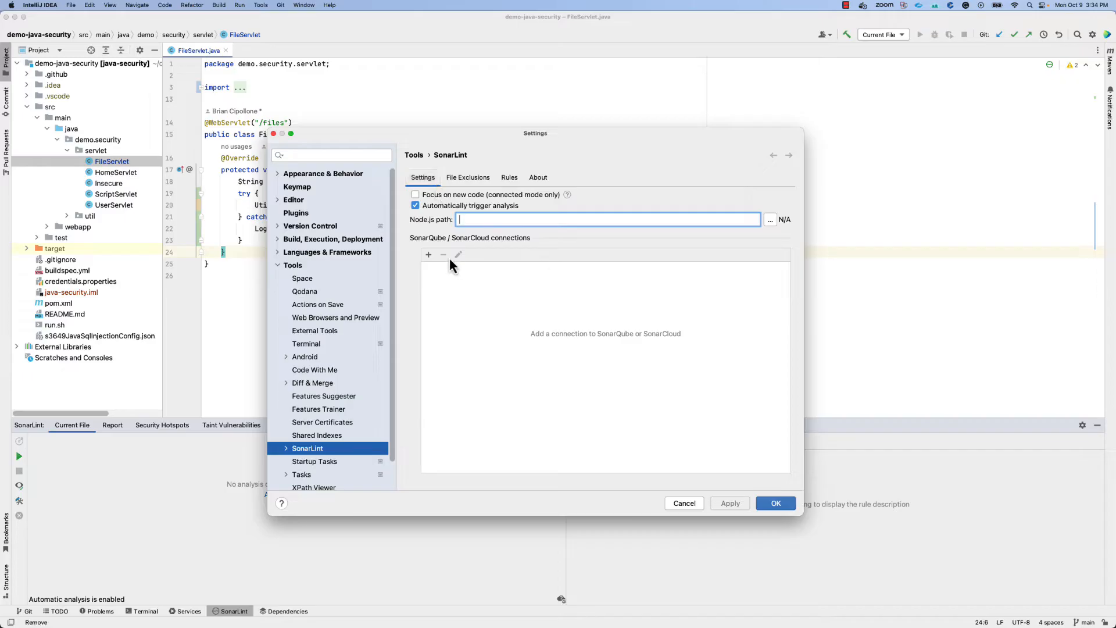
mouse_move(424, 257)
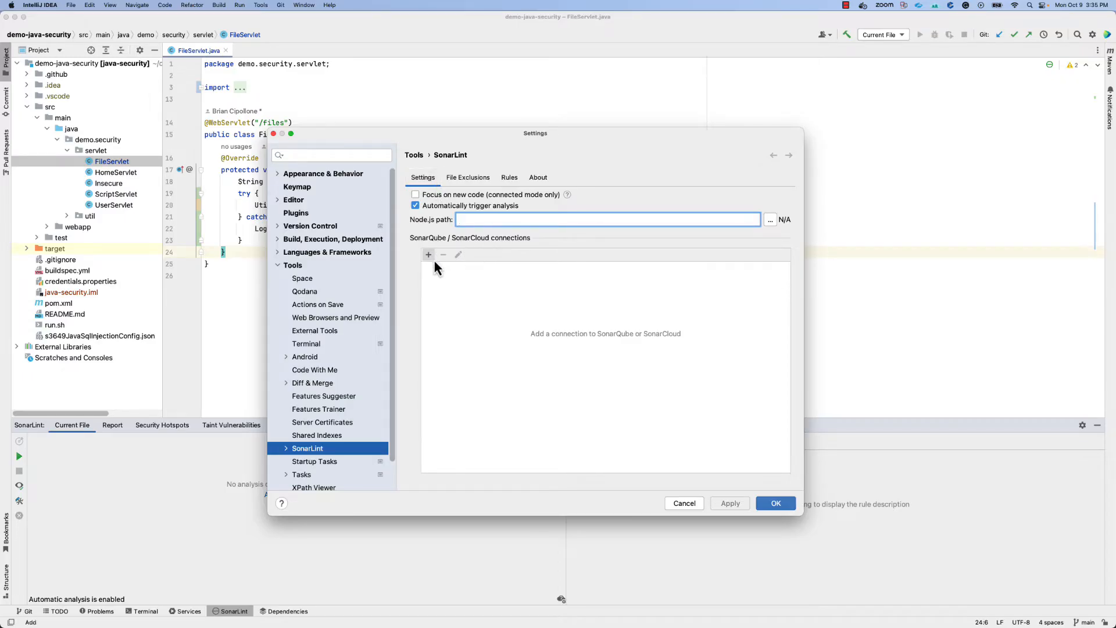
left_click(428, 255)
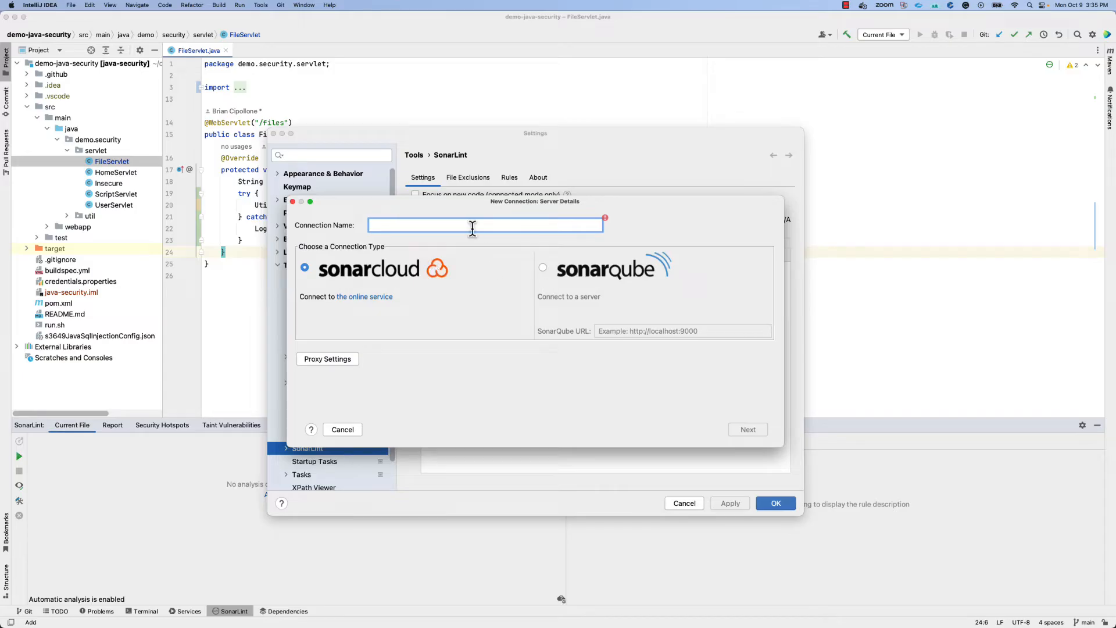
type("Team S")
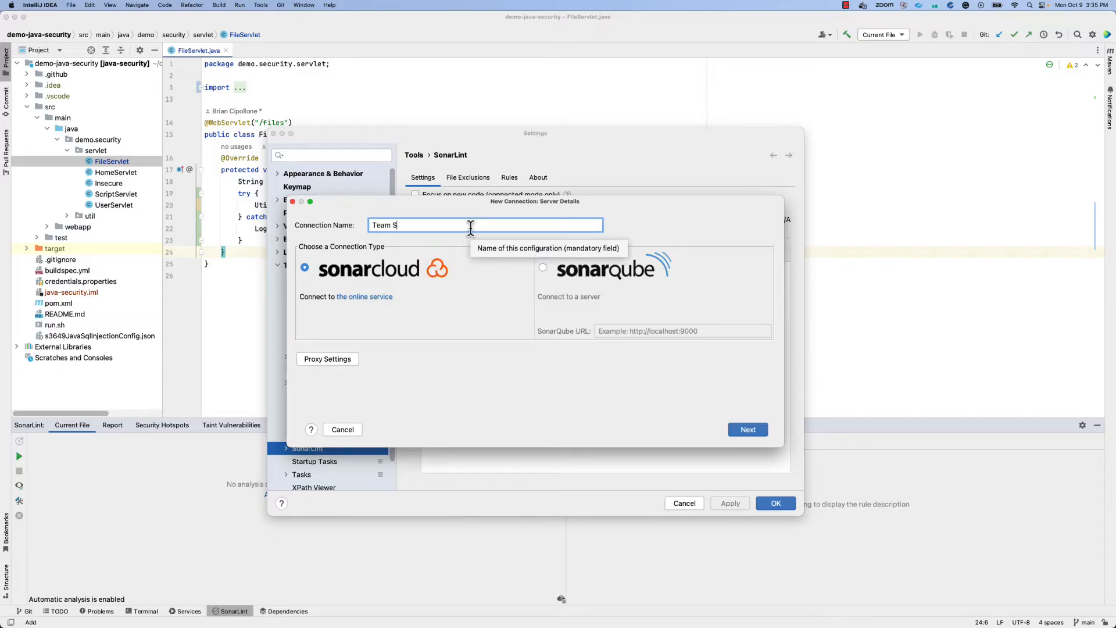
type("Q")
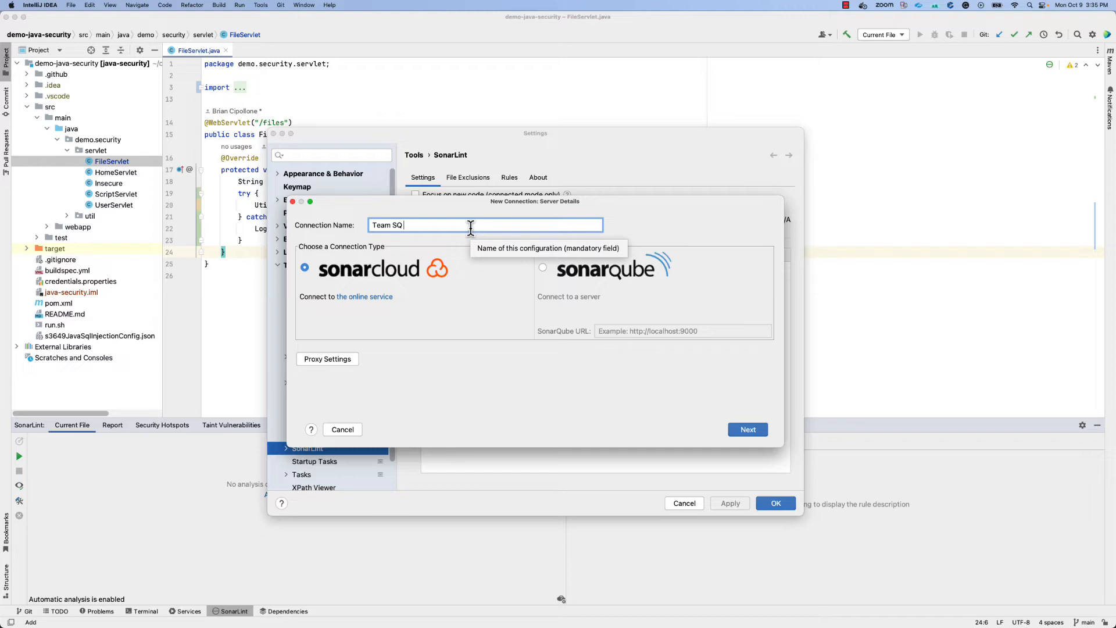
type("Instance")
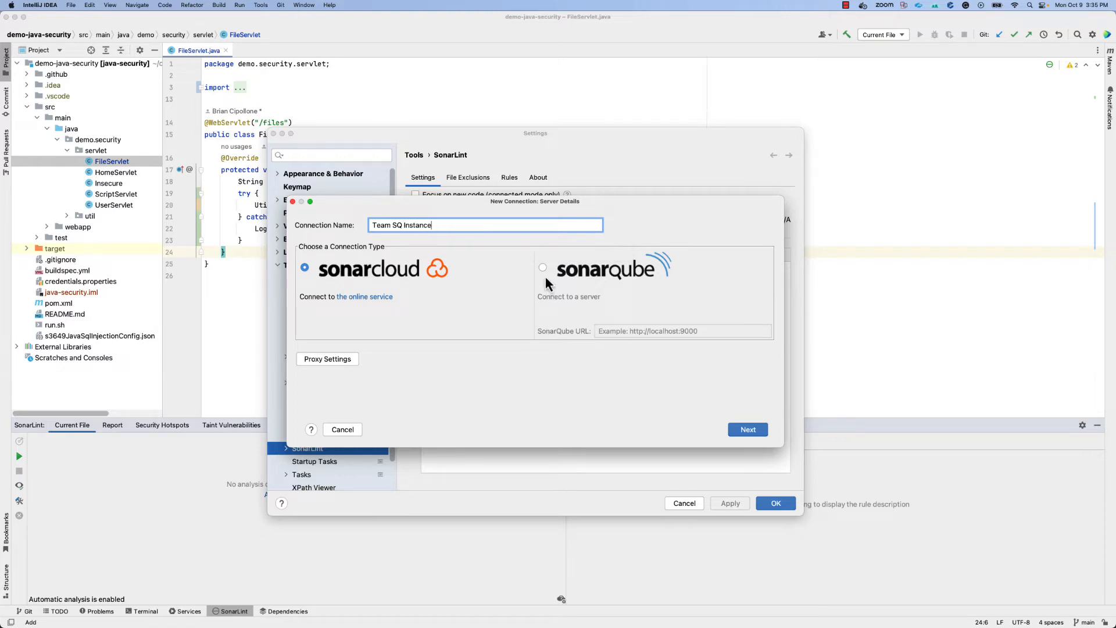
left_click(543, 269)
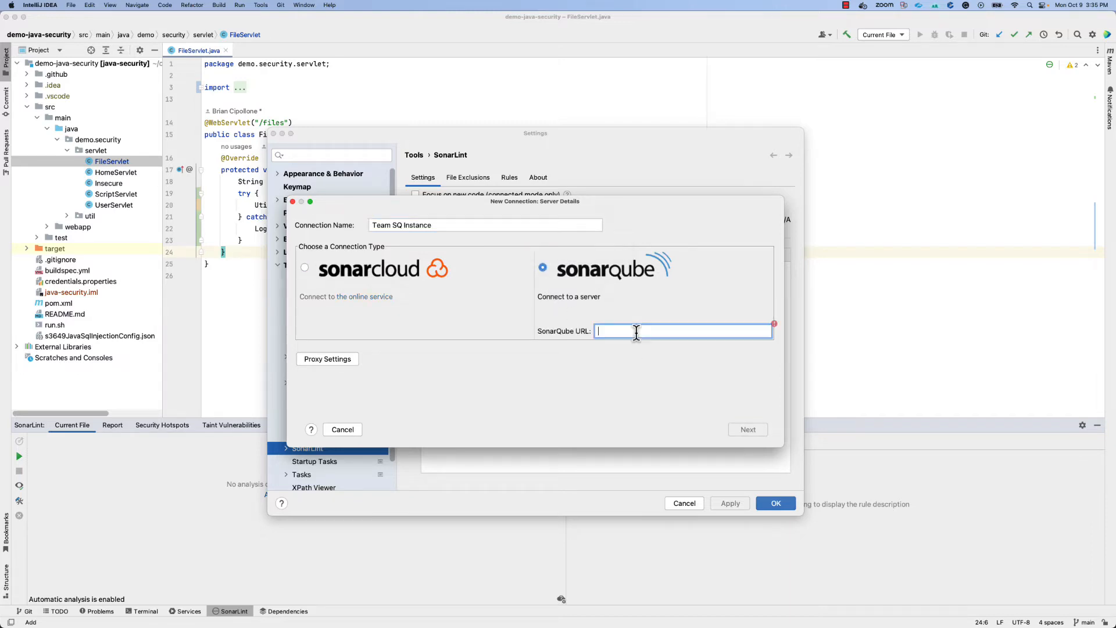
type("https://jeffz-sq.ngrok.io/")
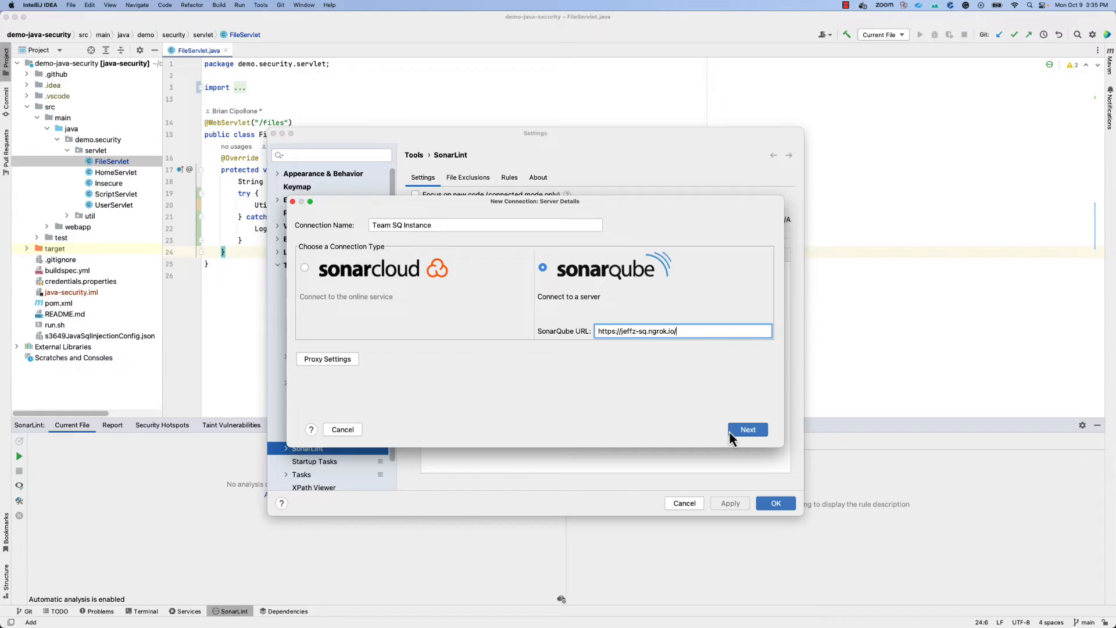
left_click(748, 429)
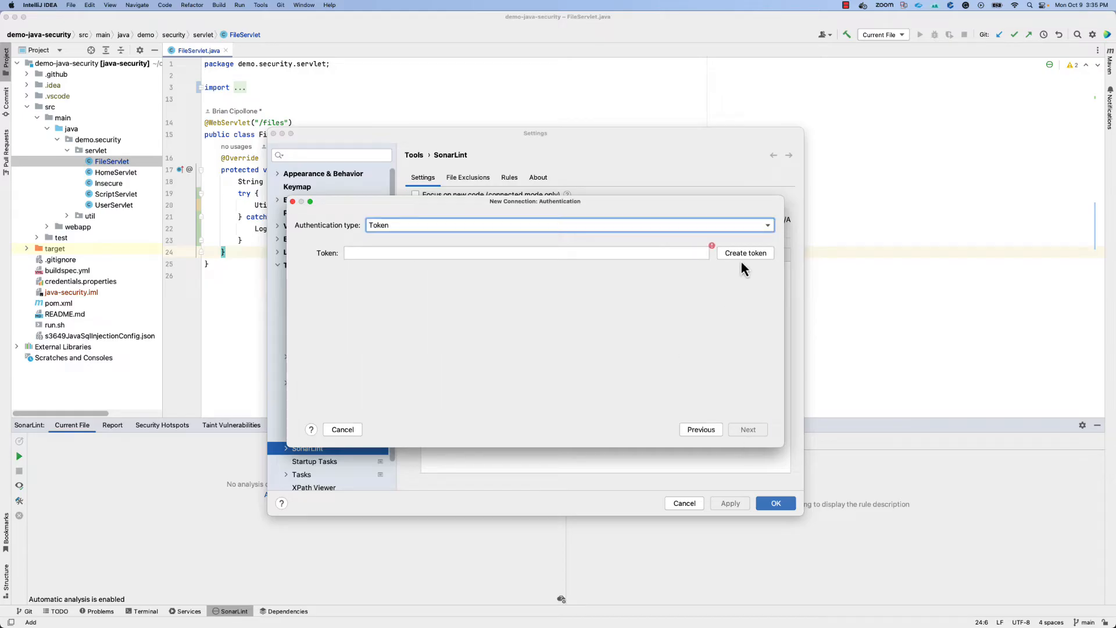
- Create a token and allow the SonarLint connection on the SonarQube page
left_click(745, 253)
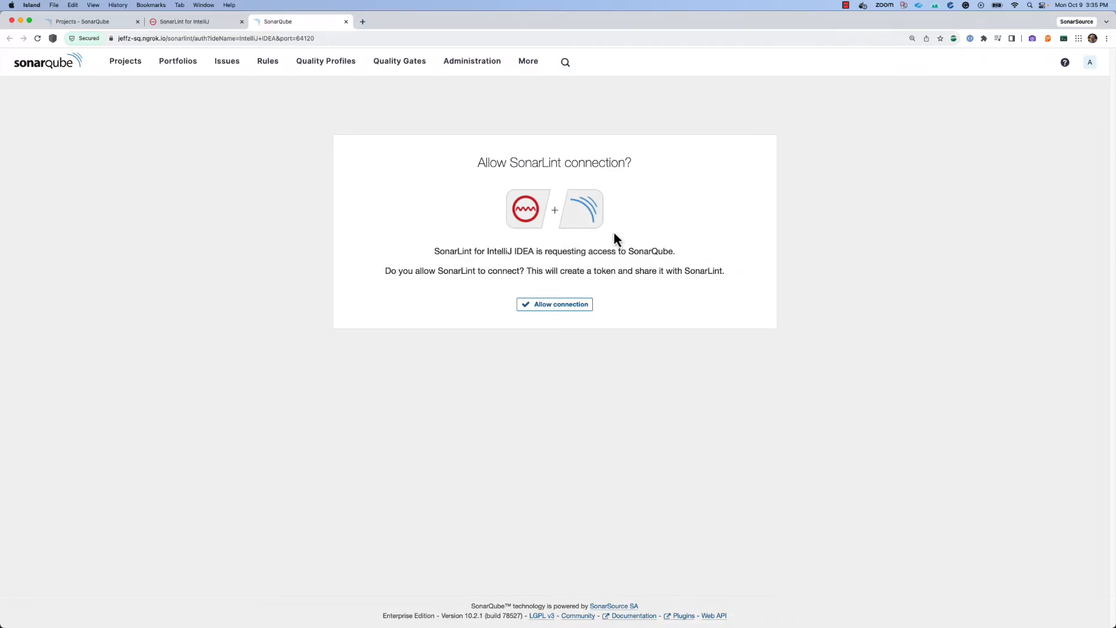
mouse_move(558, 308)
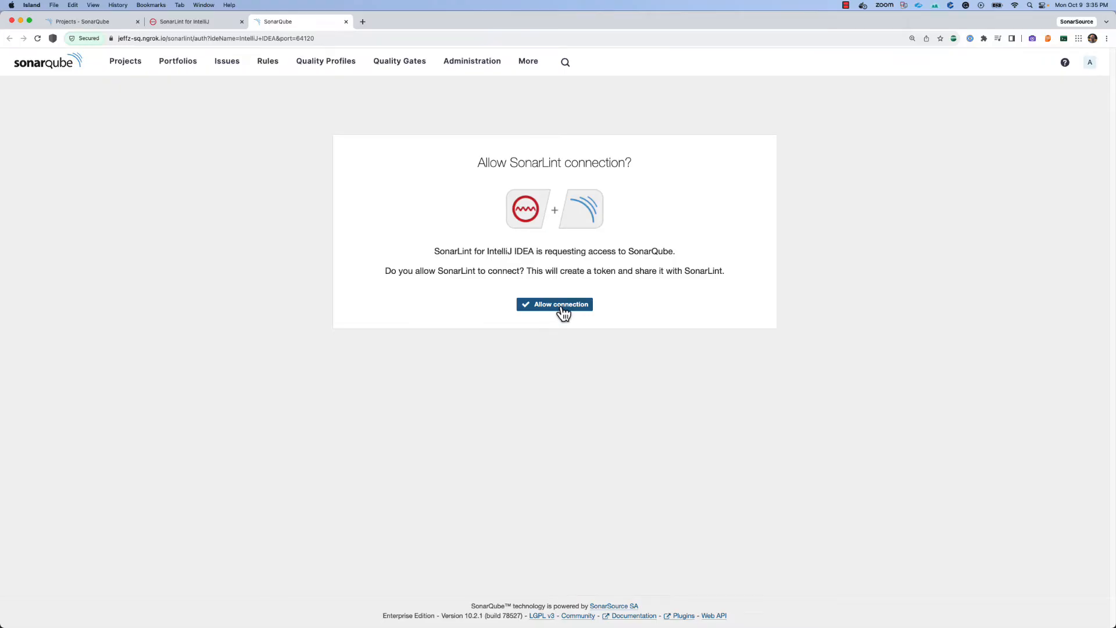
left_click(554, 304)
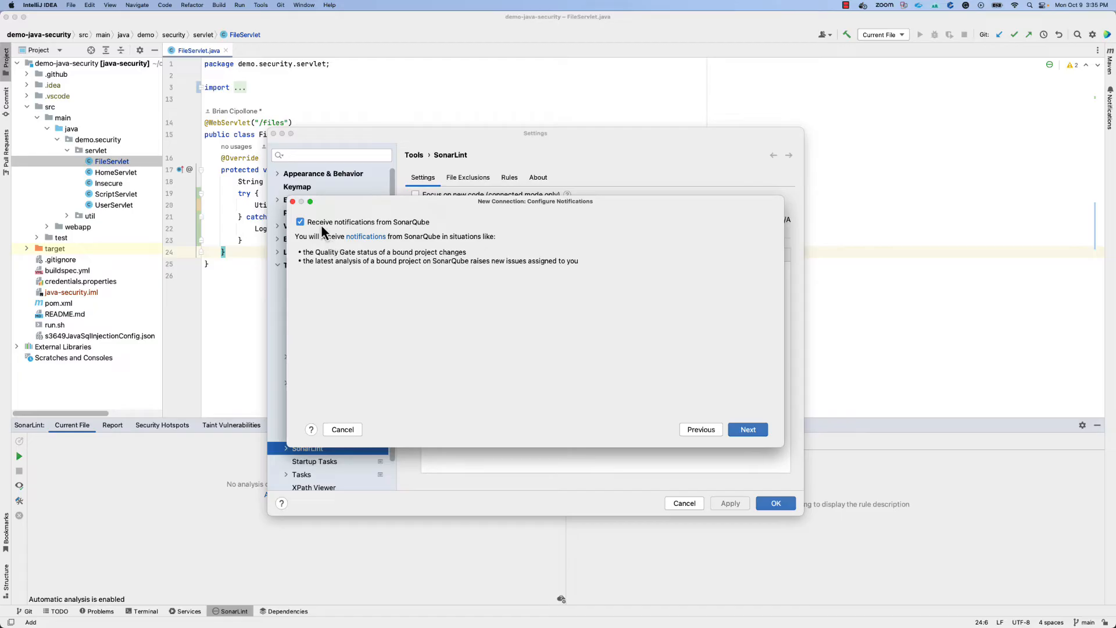
mouse_move(335, 235)
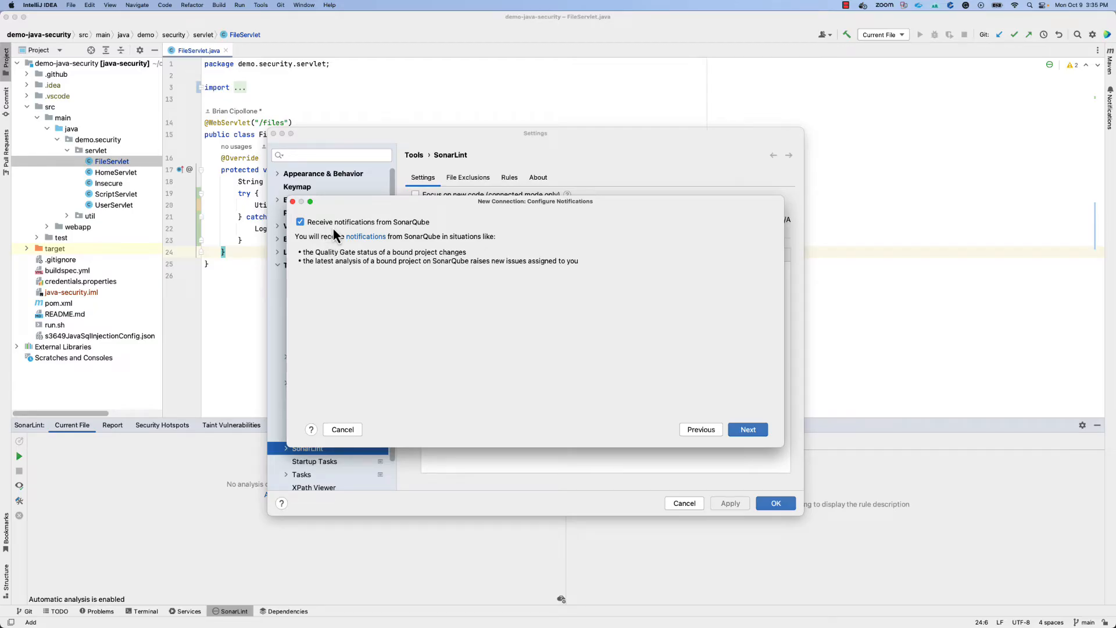
mouse_move(376, 298)
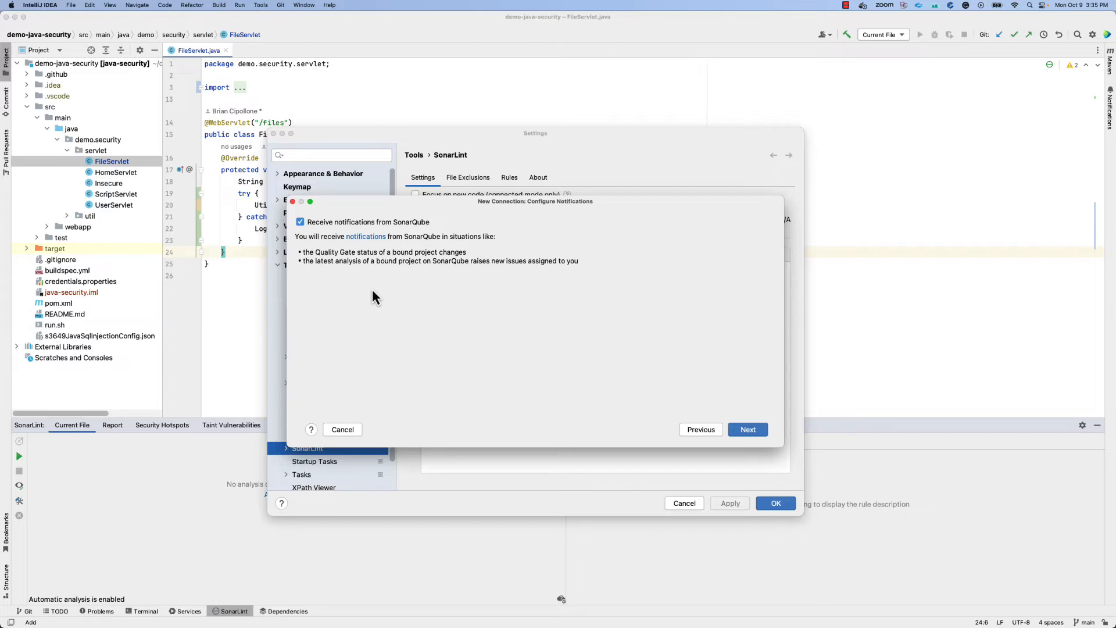
mouse_move(596, 376)
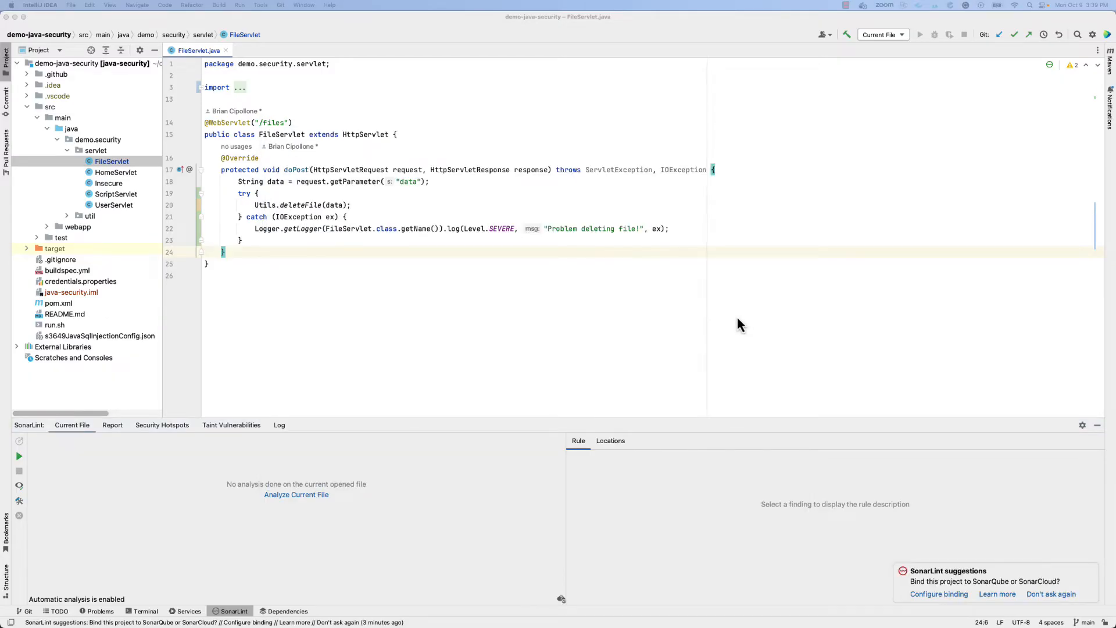
mouse_move(886, 502)
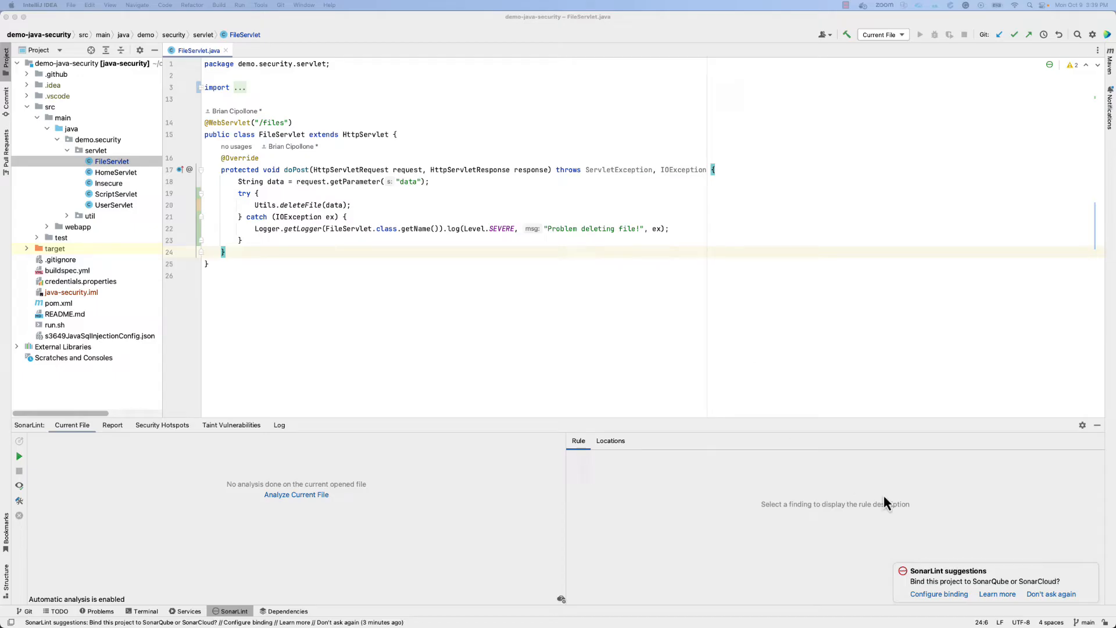
mouse_move(933, 591)
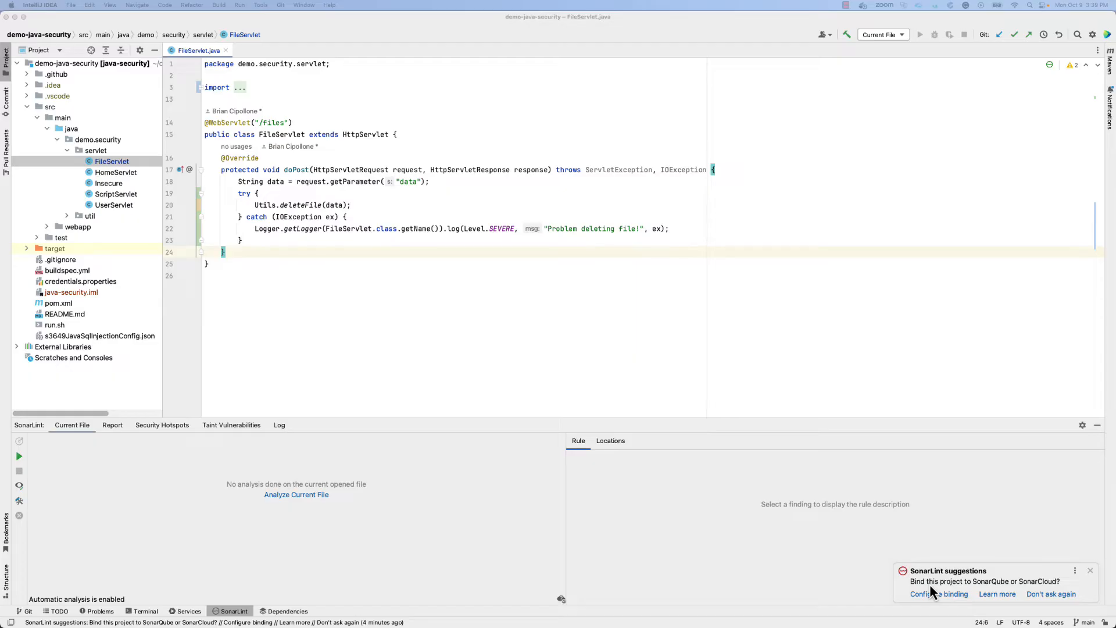
mouse_move(965, 596)
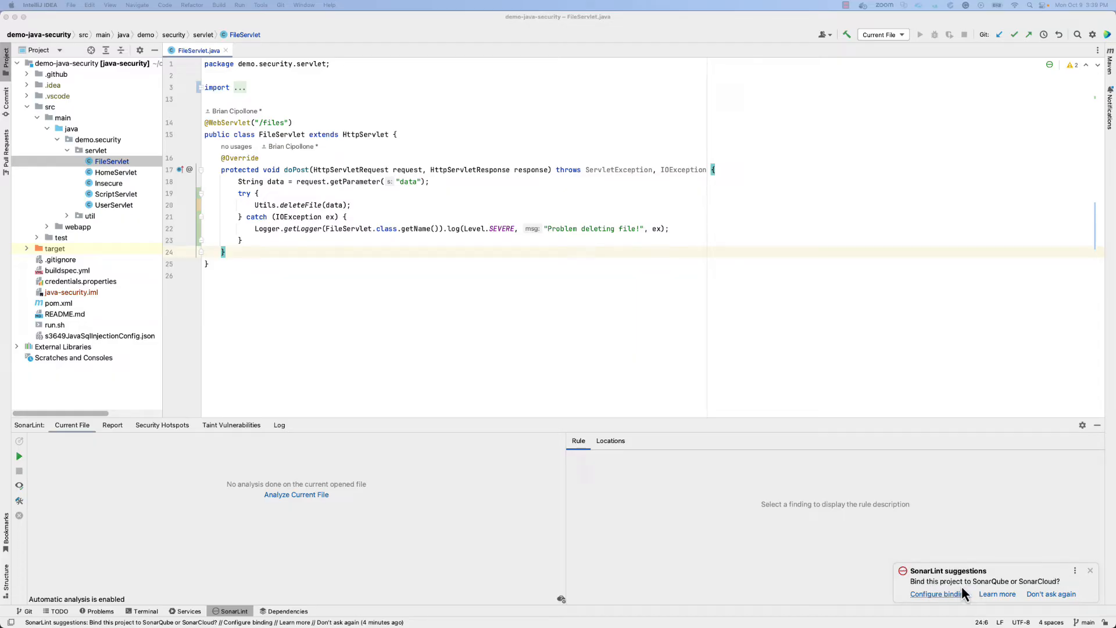
mouse_move(942, 602)
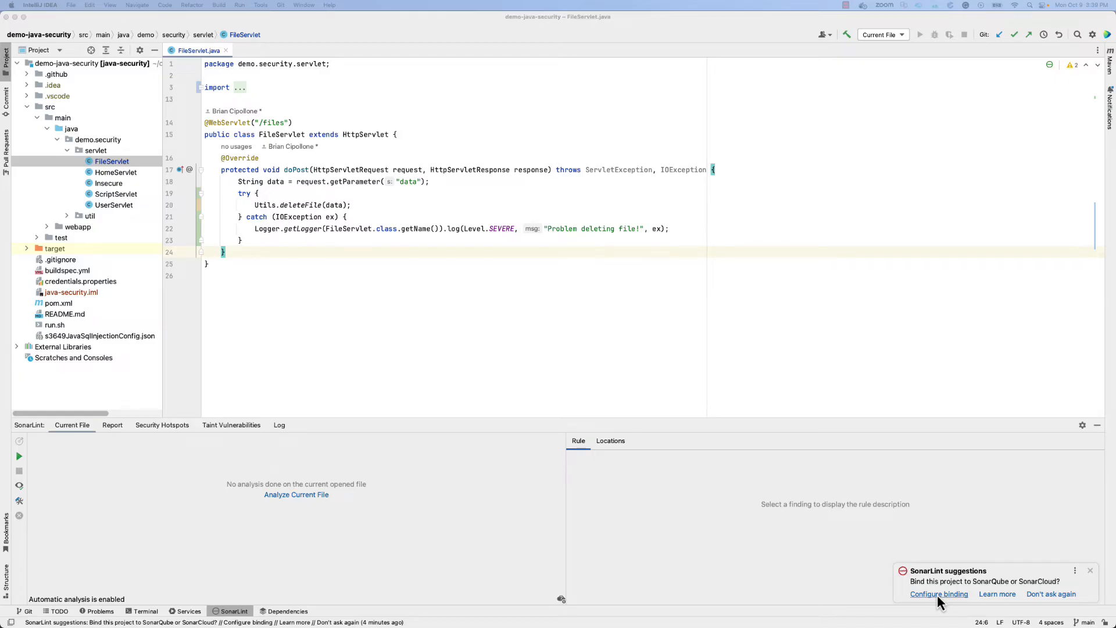
- Bind the project to java-security-demo through the Team SQ Instance connection
left_click(939, 593)
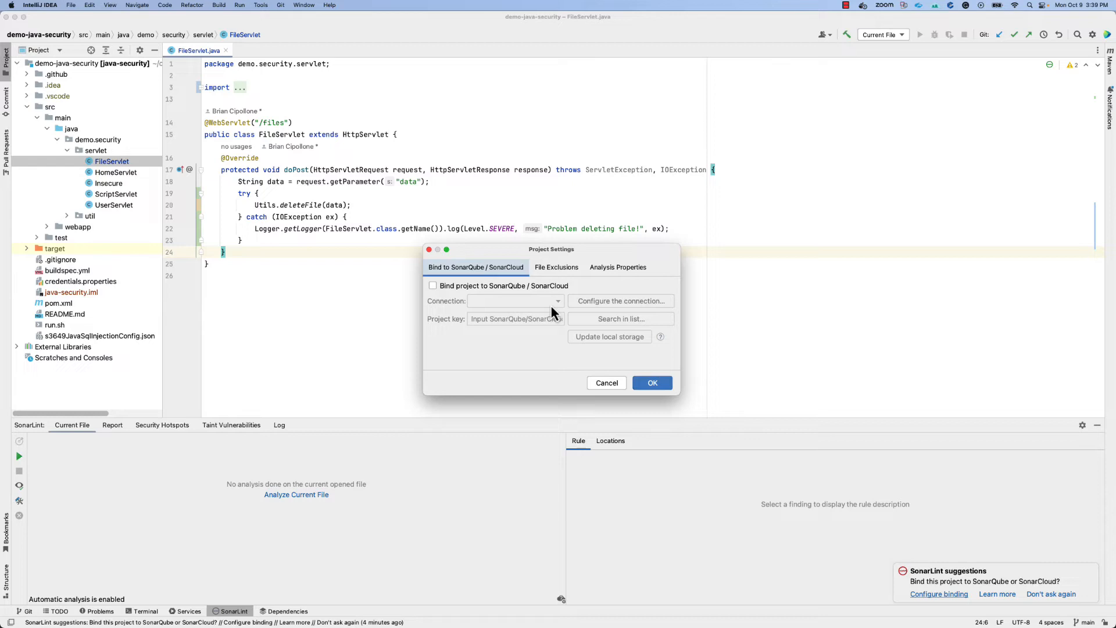
left_click(432, 286)
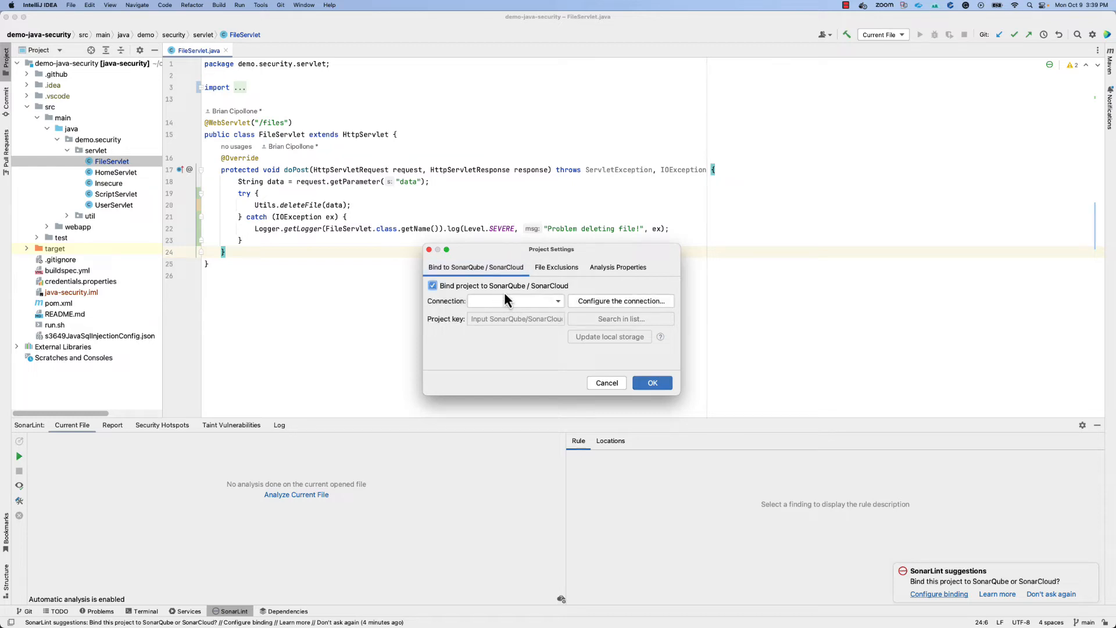
left_click(515, 301)
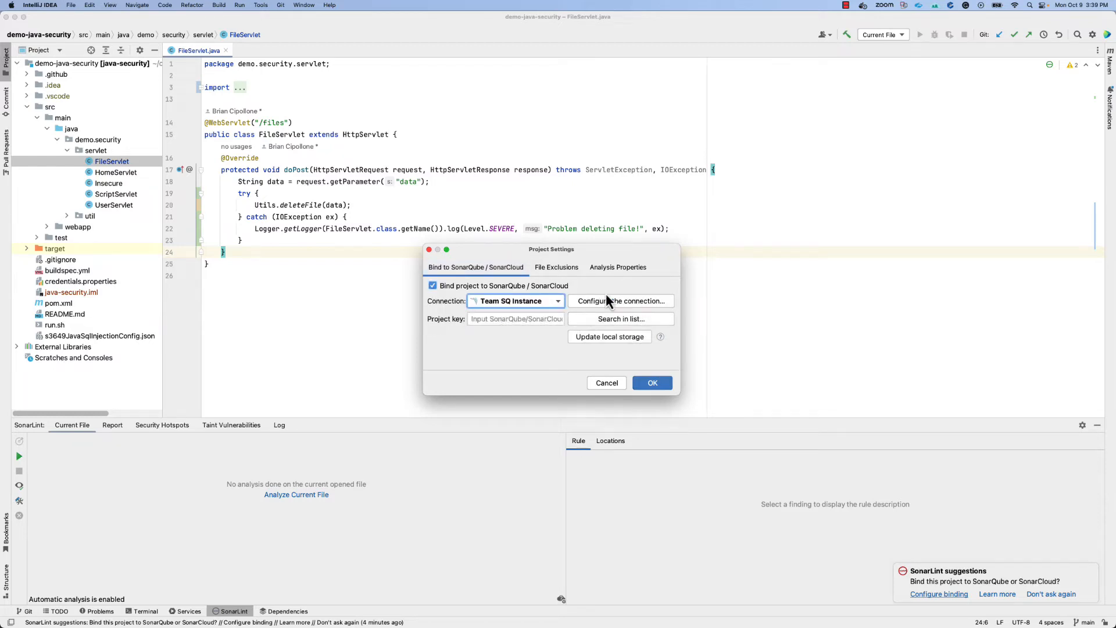
mouse_move(627, 331)
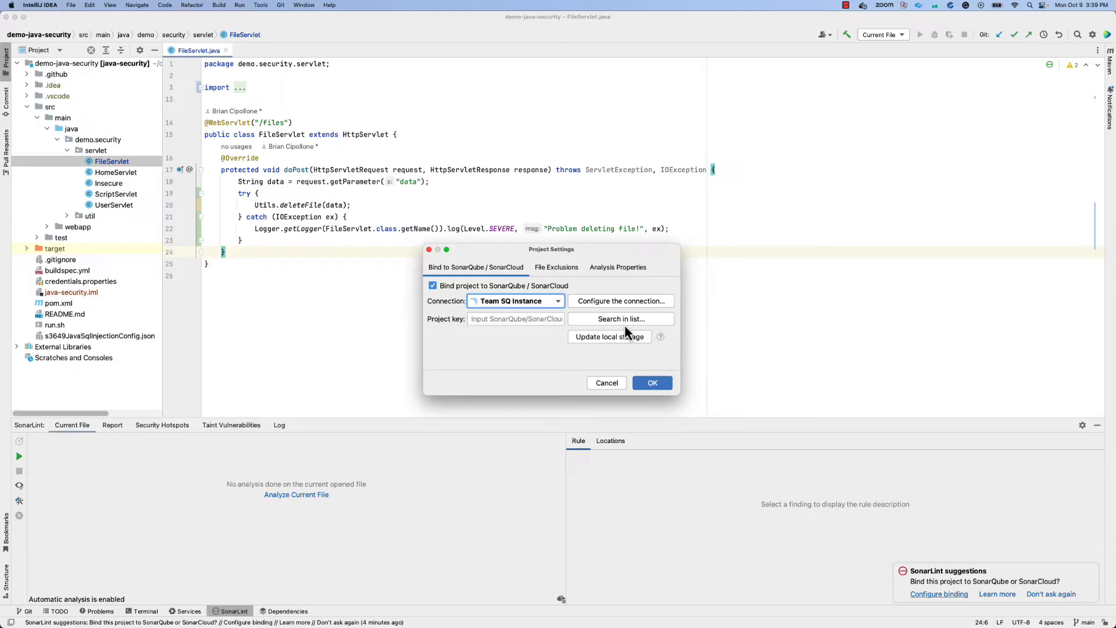
left_click(621, 318)
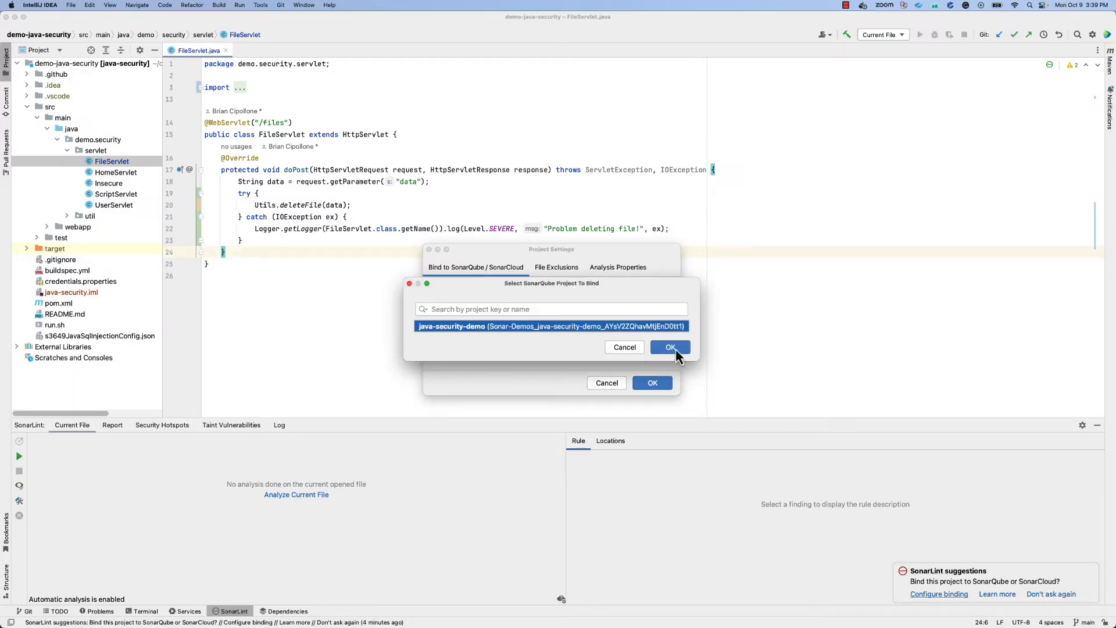
left_click(670, 347)
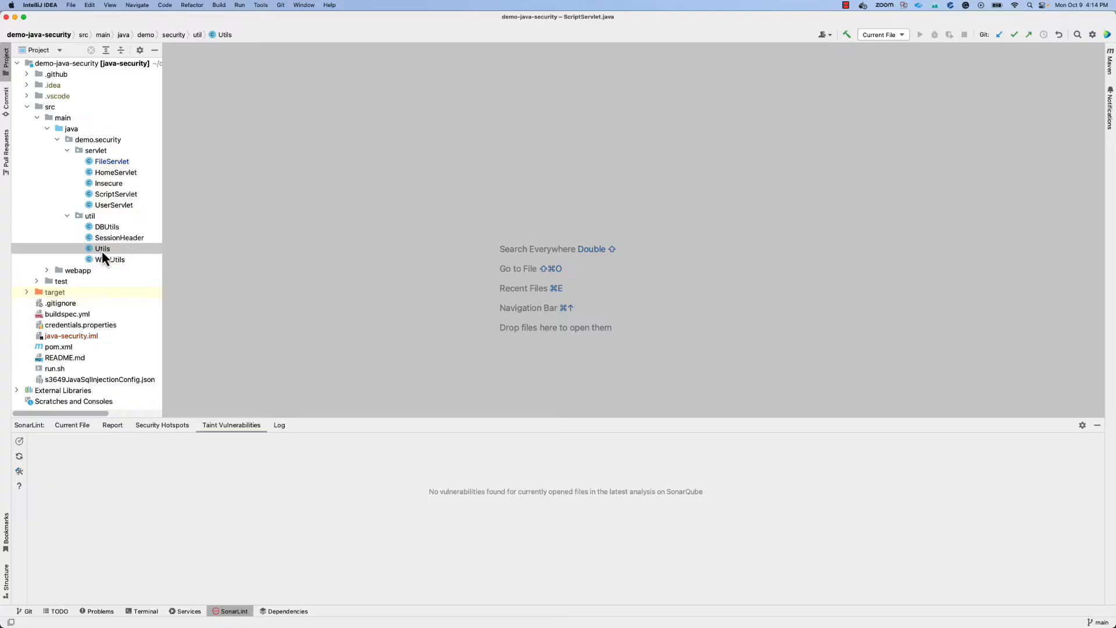
- Open Utils.java from the util package to list its five SonarLint issues
double_click(102, 249)
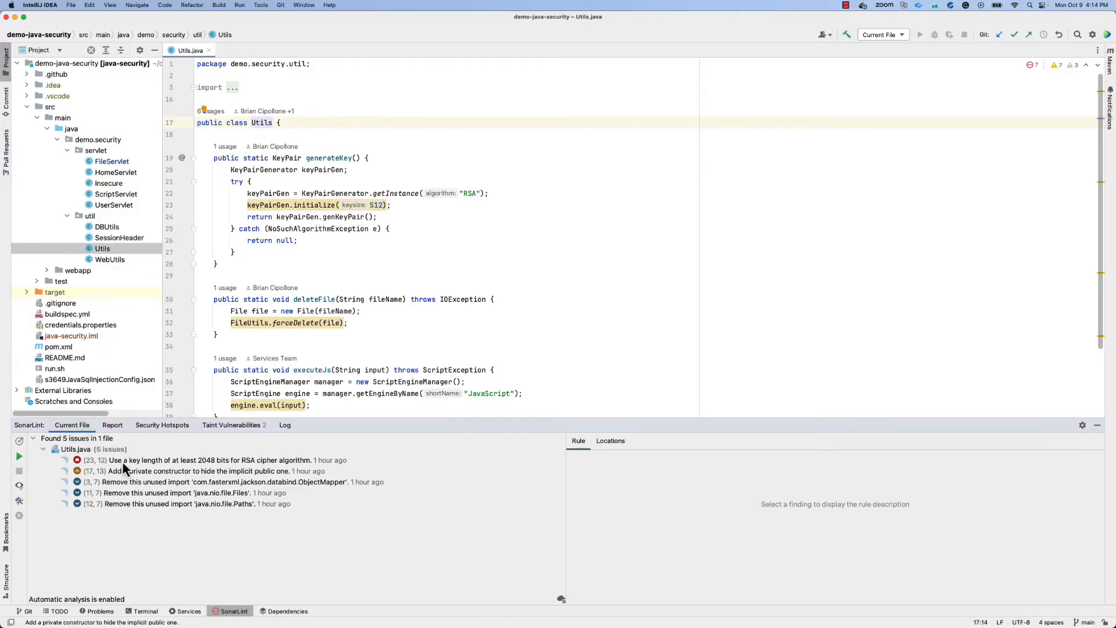
mouse_move(152, 471)
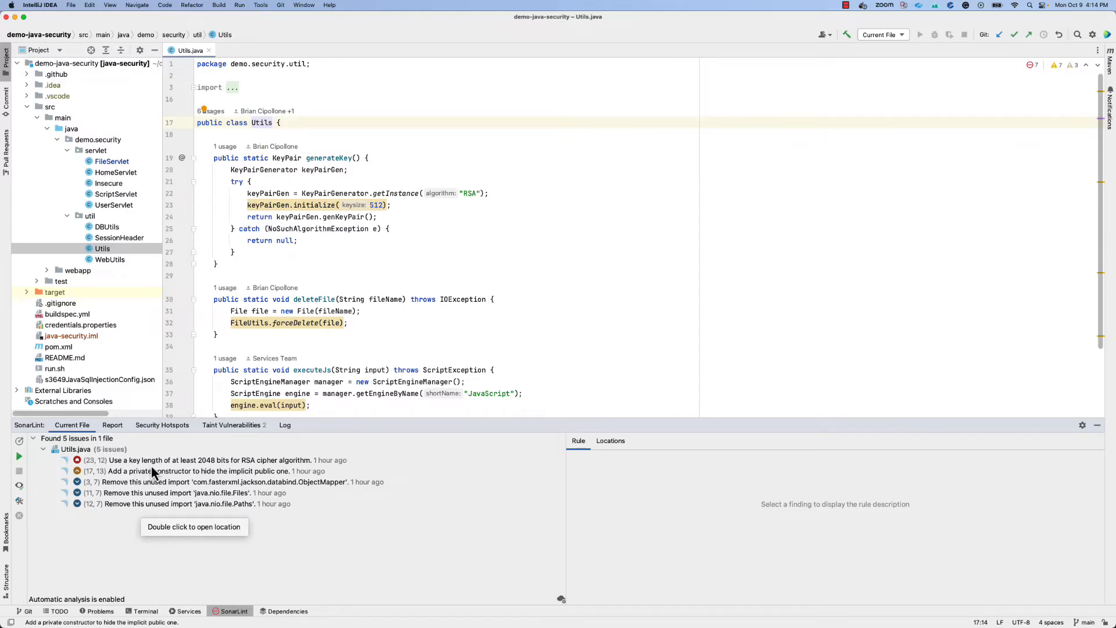
mouse_move(210, 451)
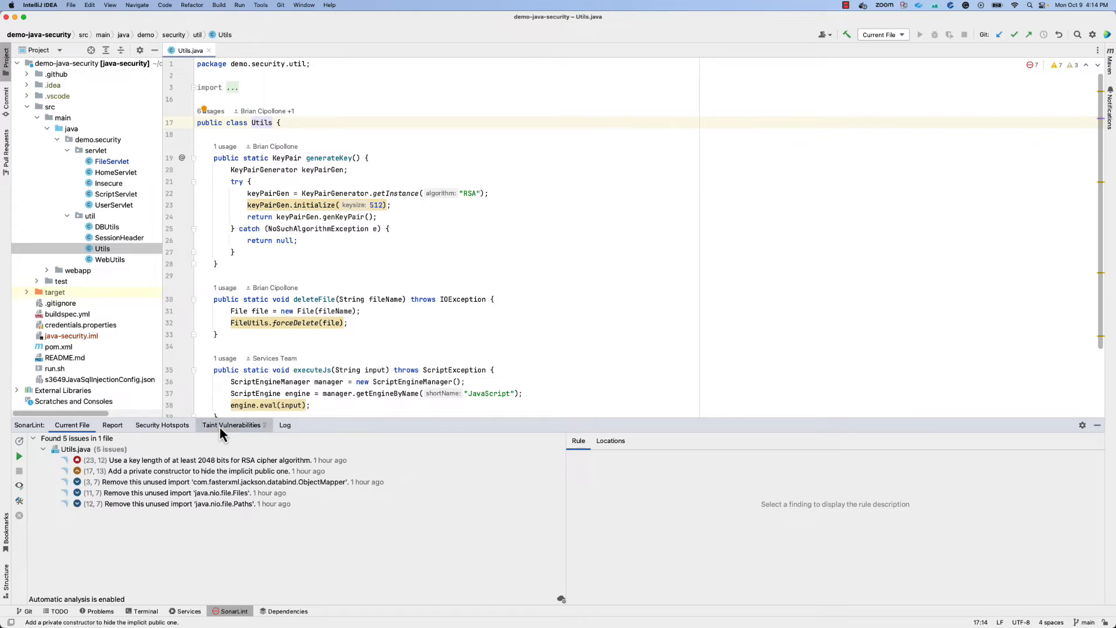
- Show the Taint Vulnerabilities tab and expand the code-injection issue's Flow 1
left_click(231, 425)
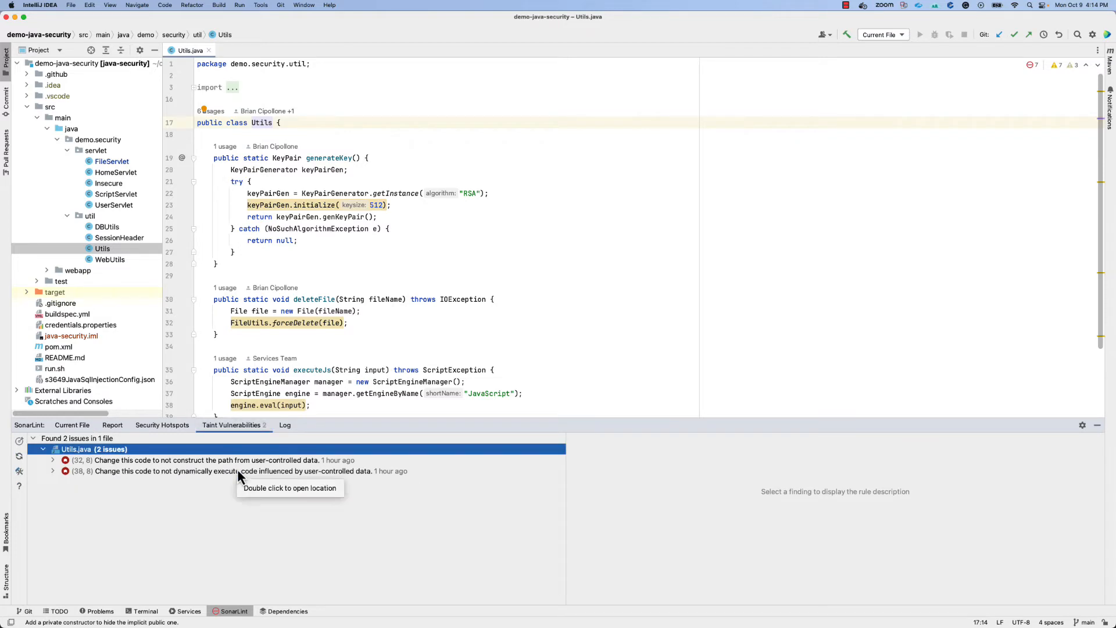
mouse_move(239, 497)
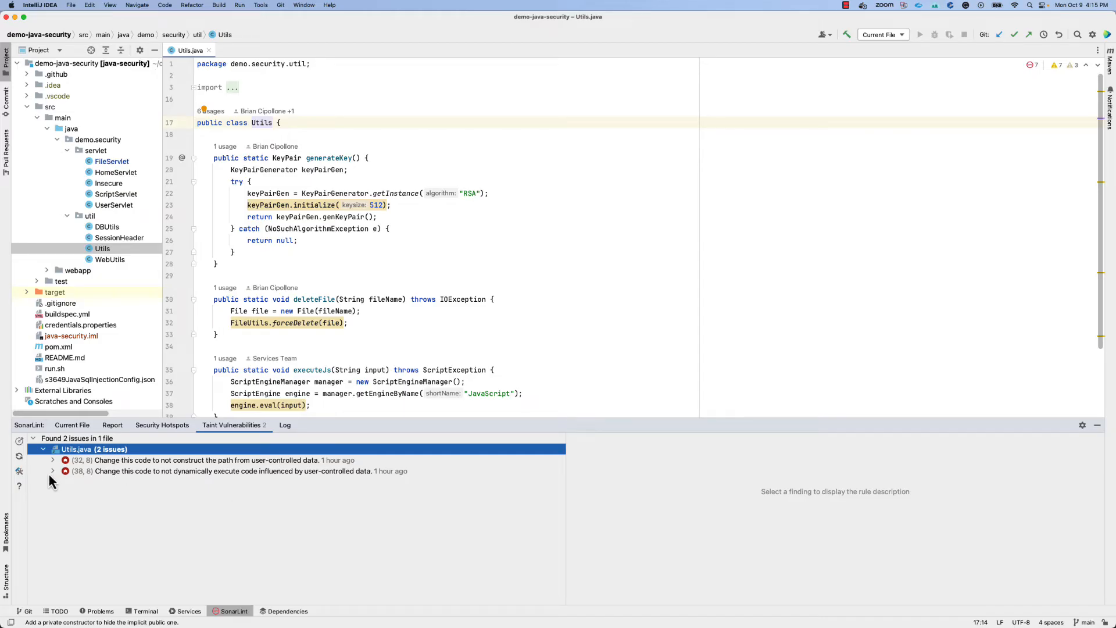
left_click(51, 470)
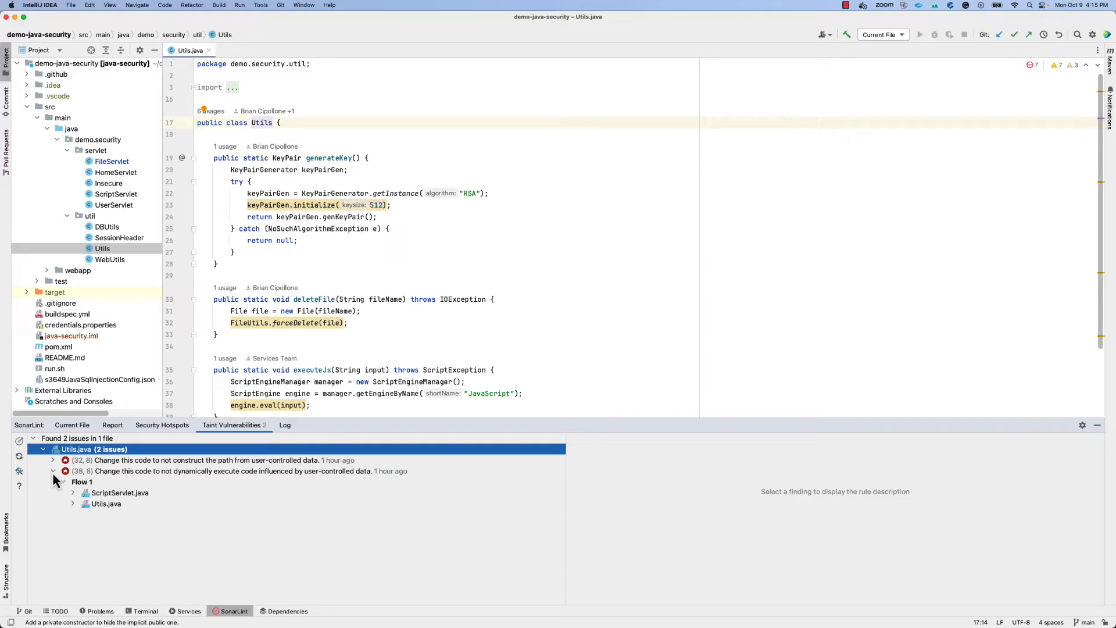
left_click(71, 492)
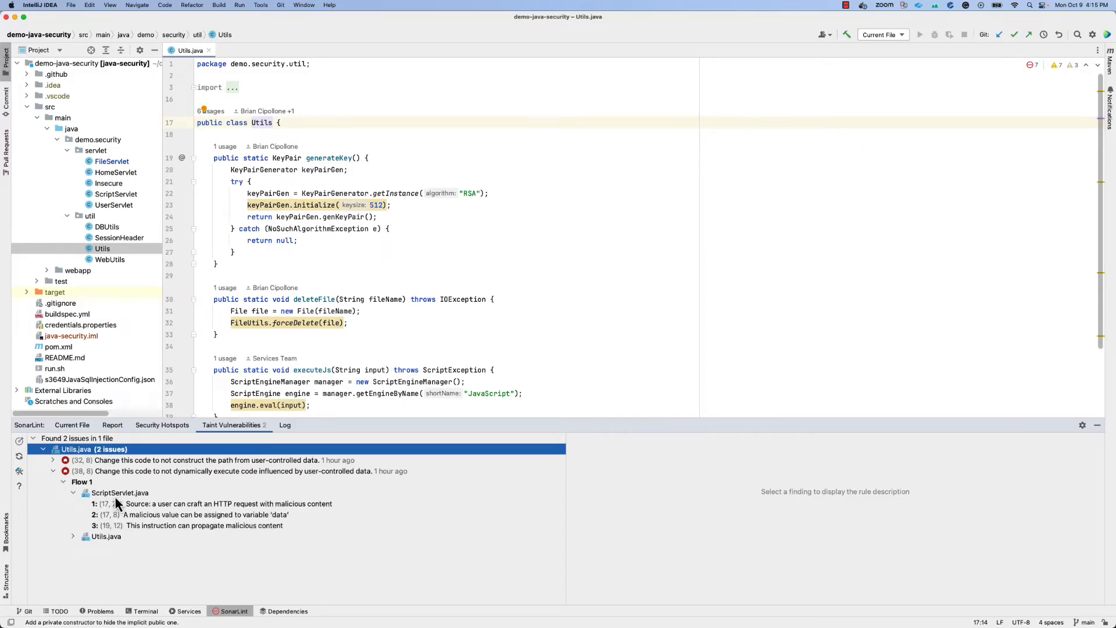
- Follow the flow from ScriptServlet.java's source to the Utils.java sink at line 38
left_click(228, 504)
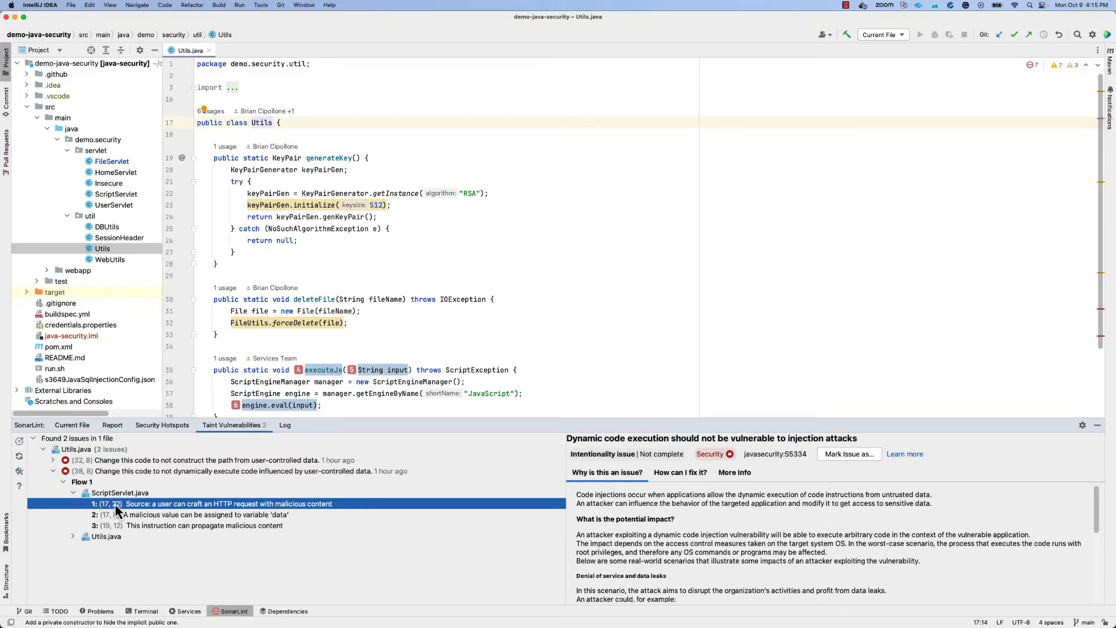
left_click(228, 504)
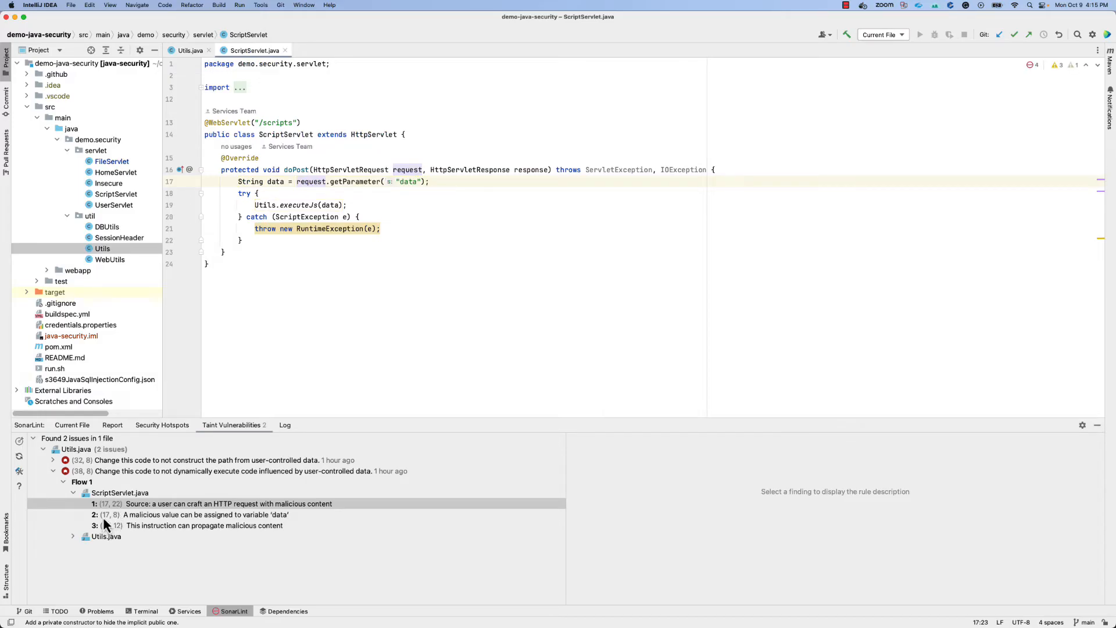
left_click(204, 526)
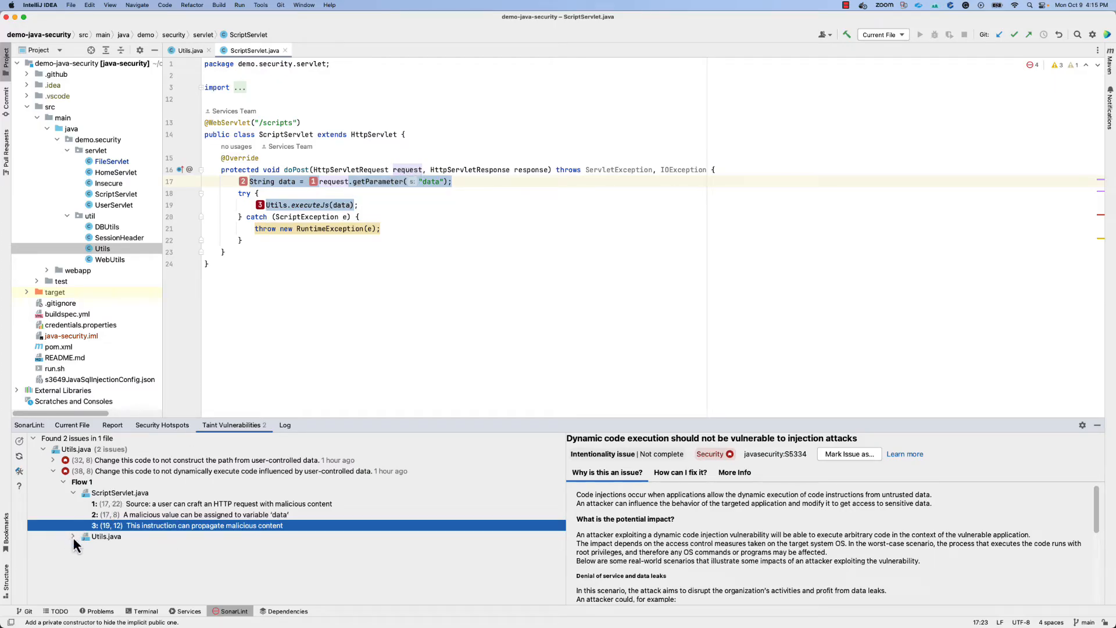
left_click(73, 536)
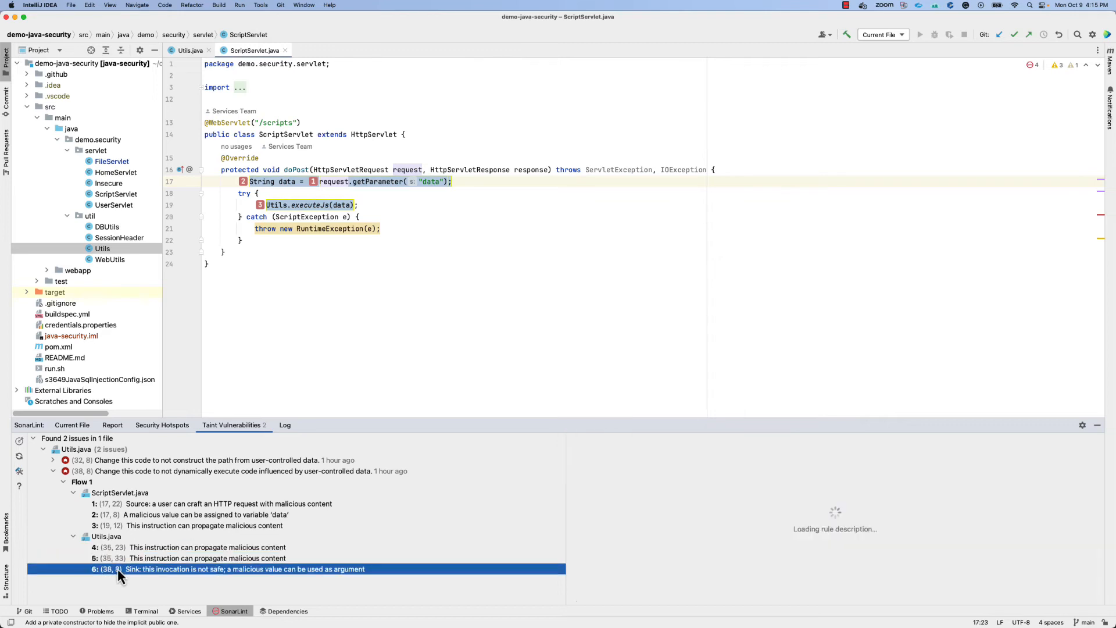
left_click(245, 569)
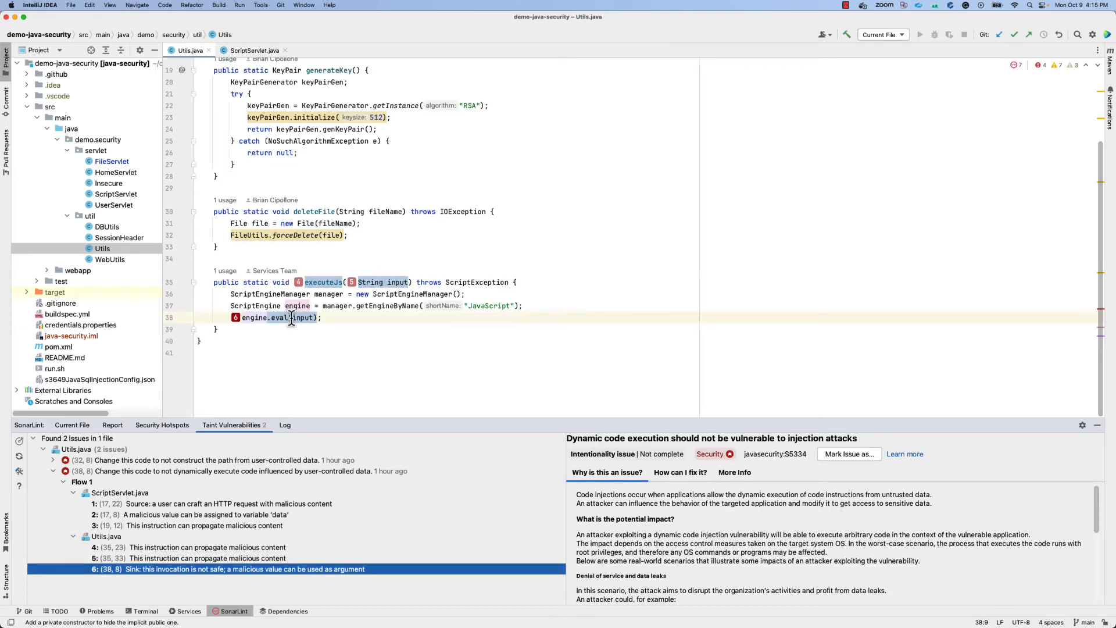
mouse_move(324, 336)
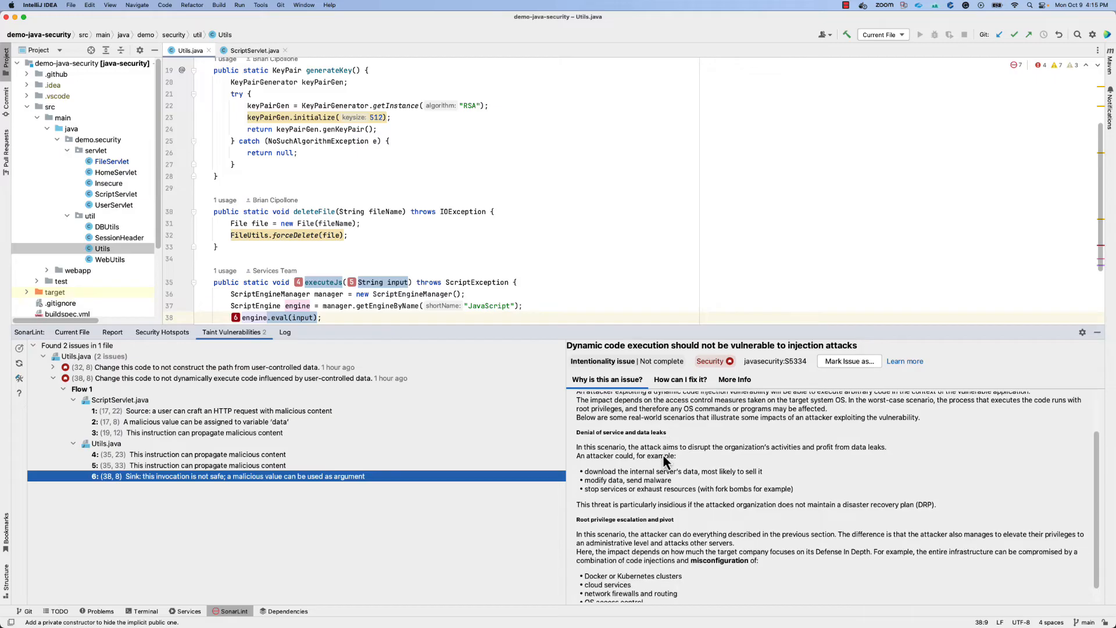
- Read the code-injection rule's 'How can I fix it?' guidance with Others as framework
scroll("up", 3)
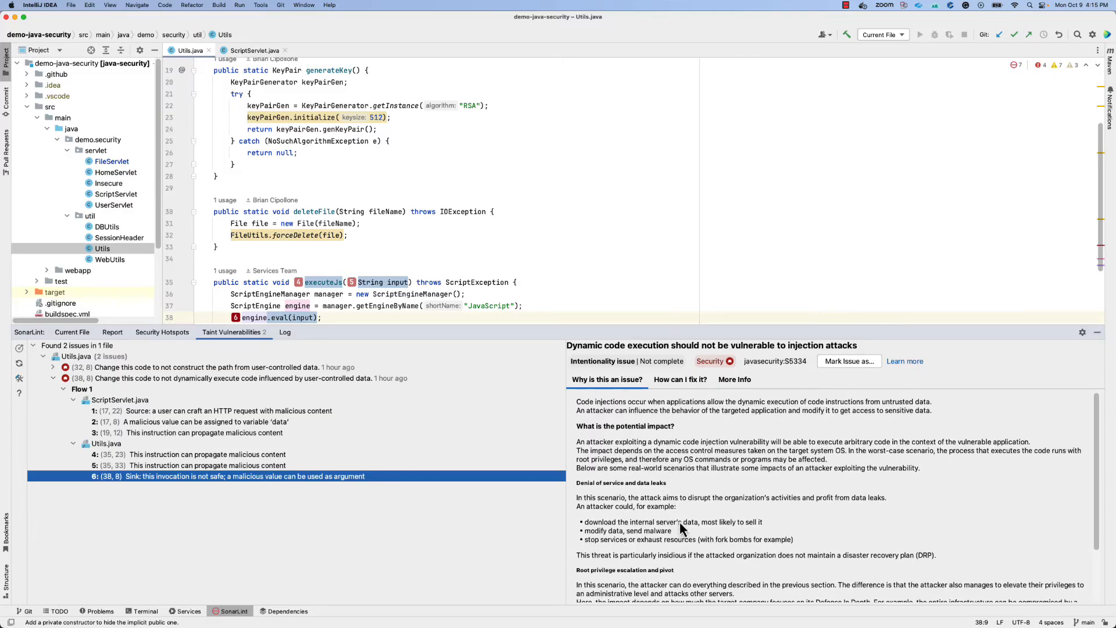
left_click(679, 379)
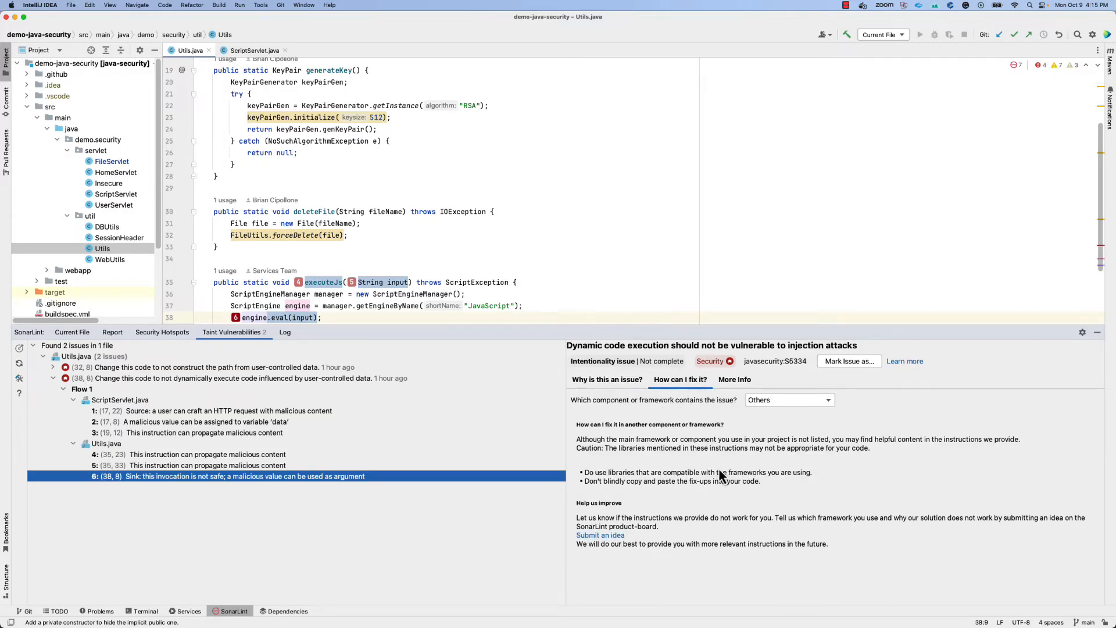
left_click(789, 399)
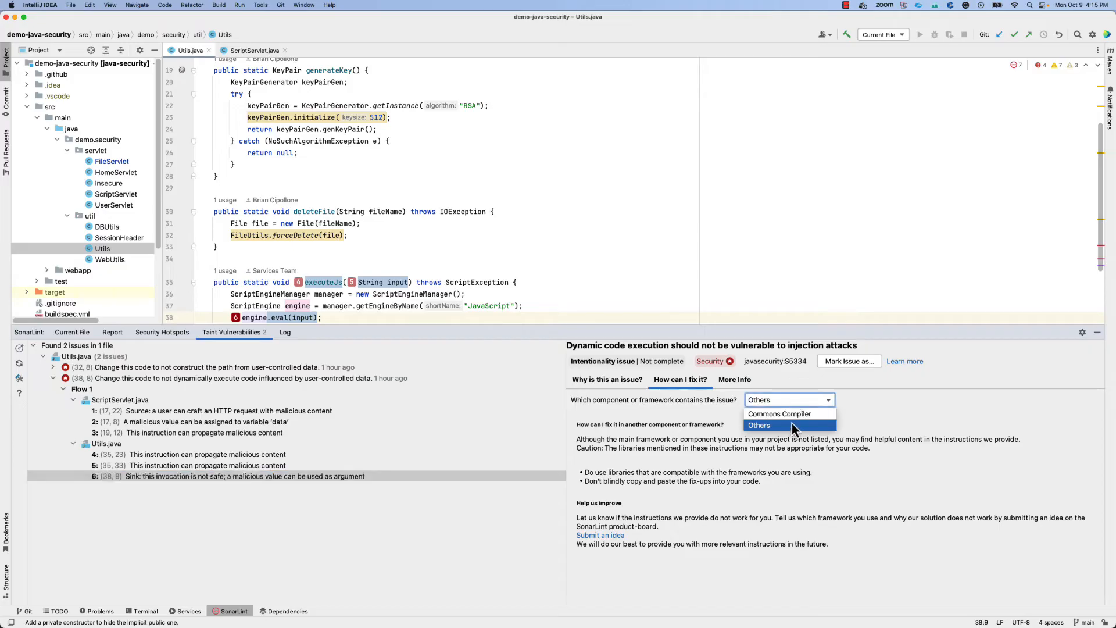
left_click(734, 379)
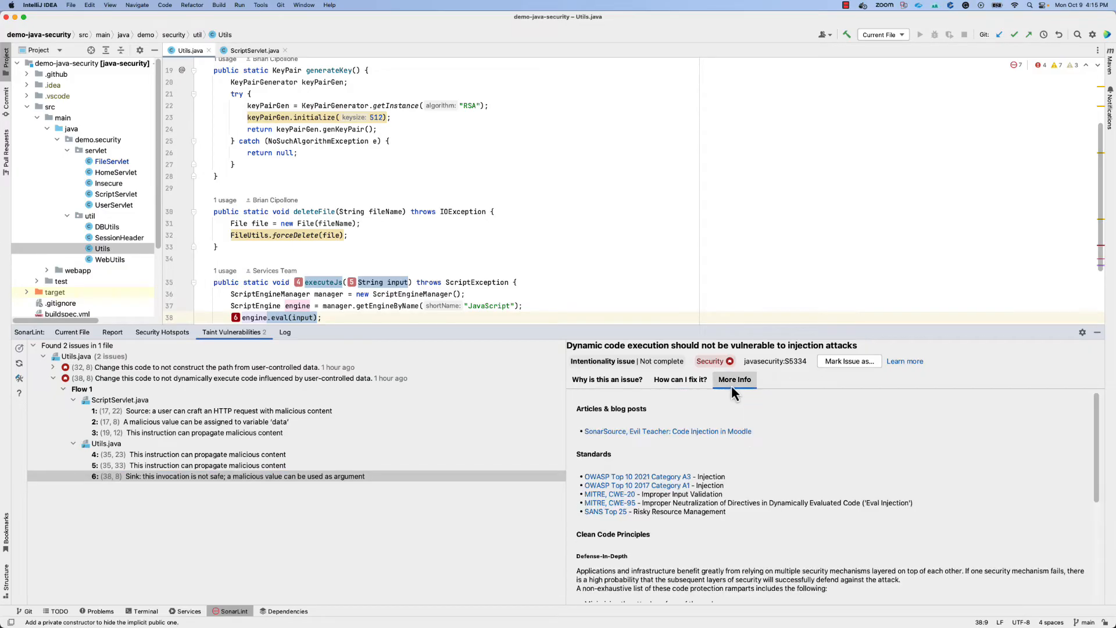
mouse_move(789, 430)
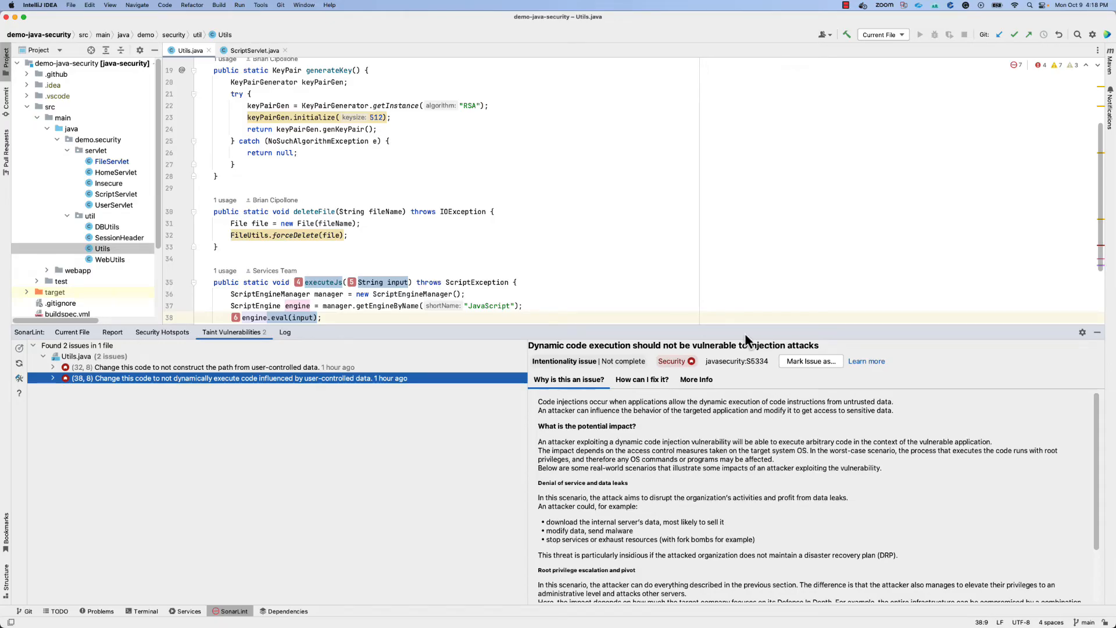
- Choose Mark Issue as… on the code-injection taint vulnerability to open the resolve dialog
right_click(239, 378)
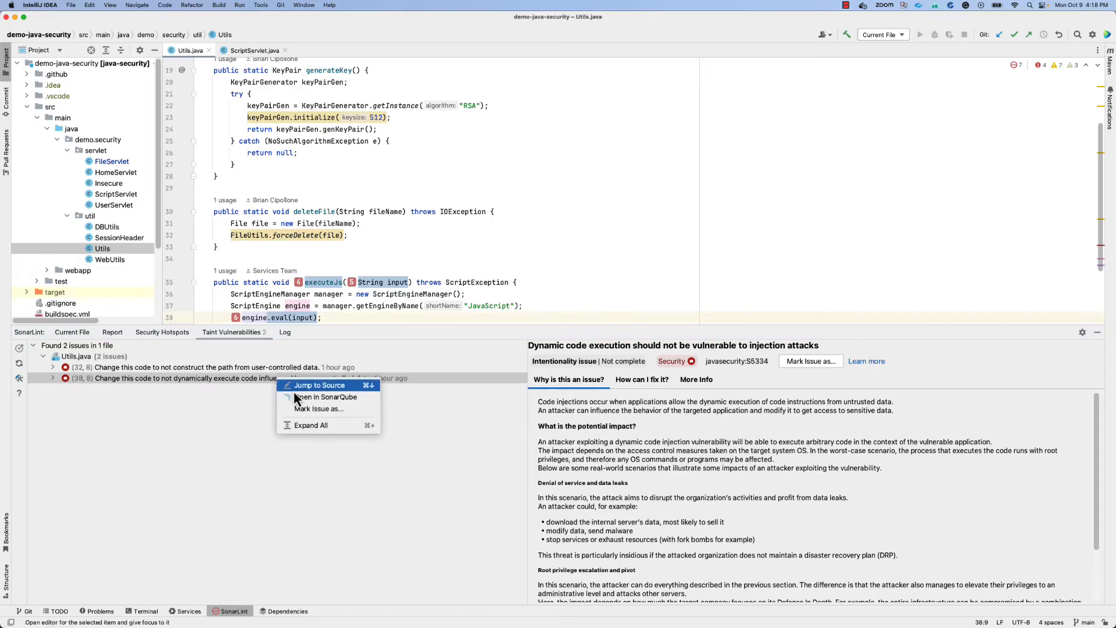
left_click(318, 408)
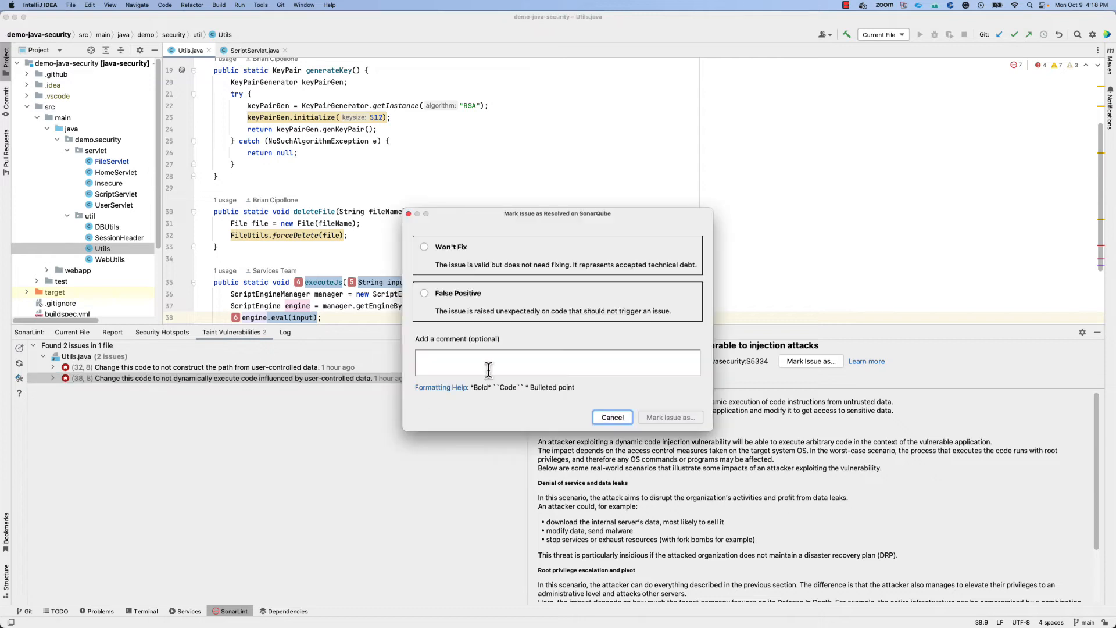
mouse_move(434, 302)
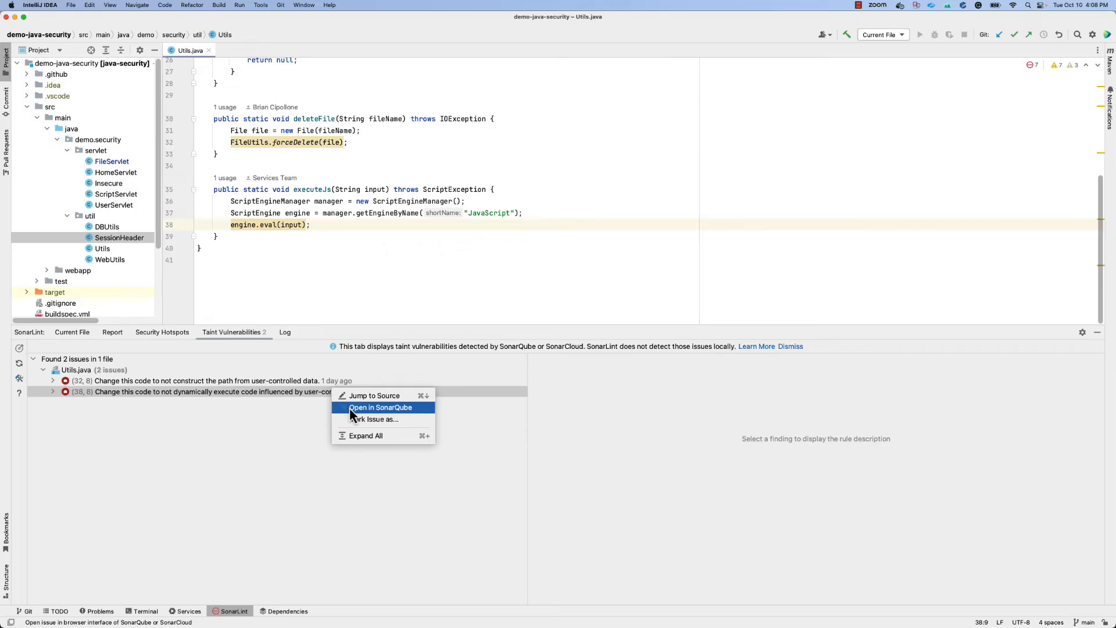
- Open the code-injection vulnerability in SonarQube's web Issues page
left_click(380, 407)
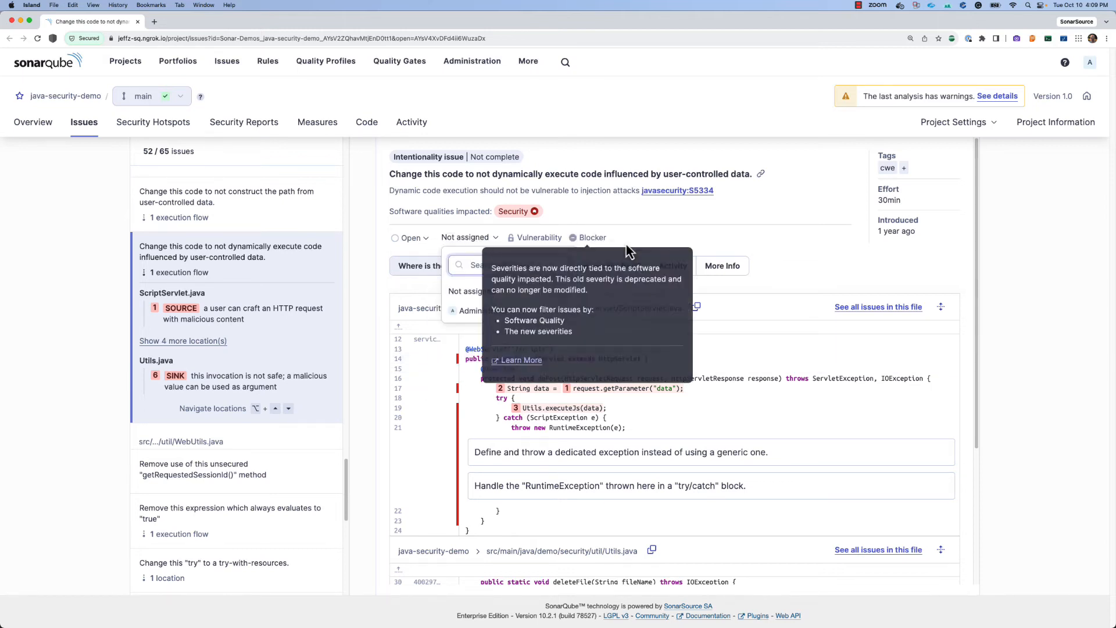
- Open the issue's Activity history and place the cursor in a new comment box
left_click(672, 265)
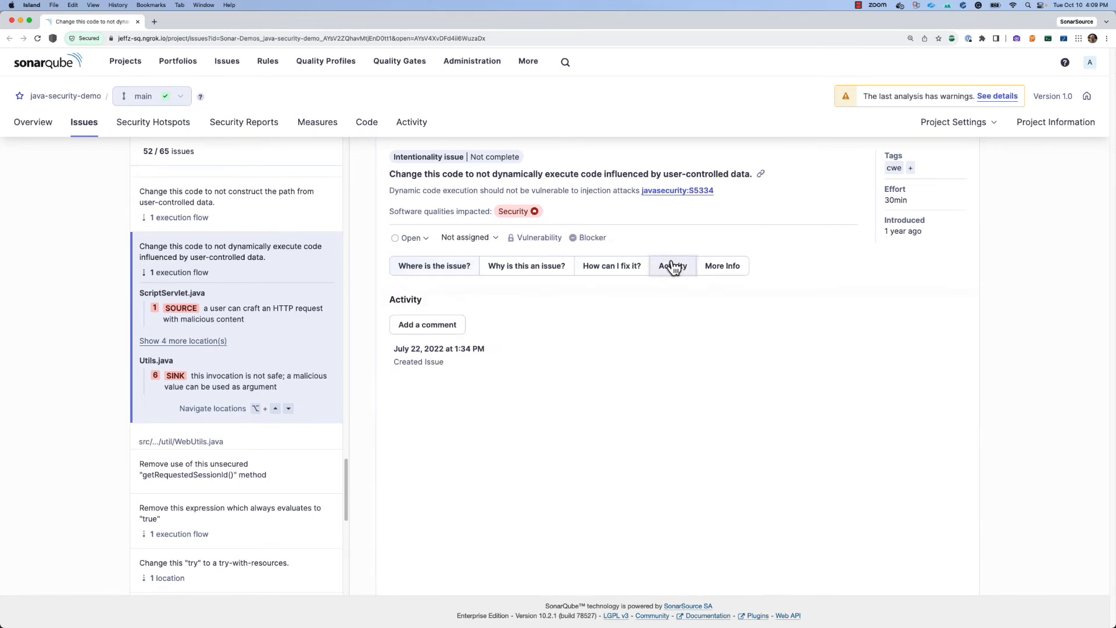
left_click(426, 324)
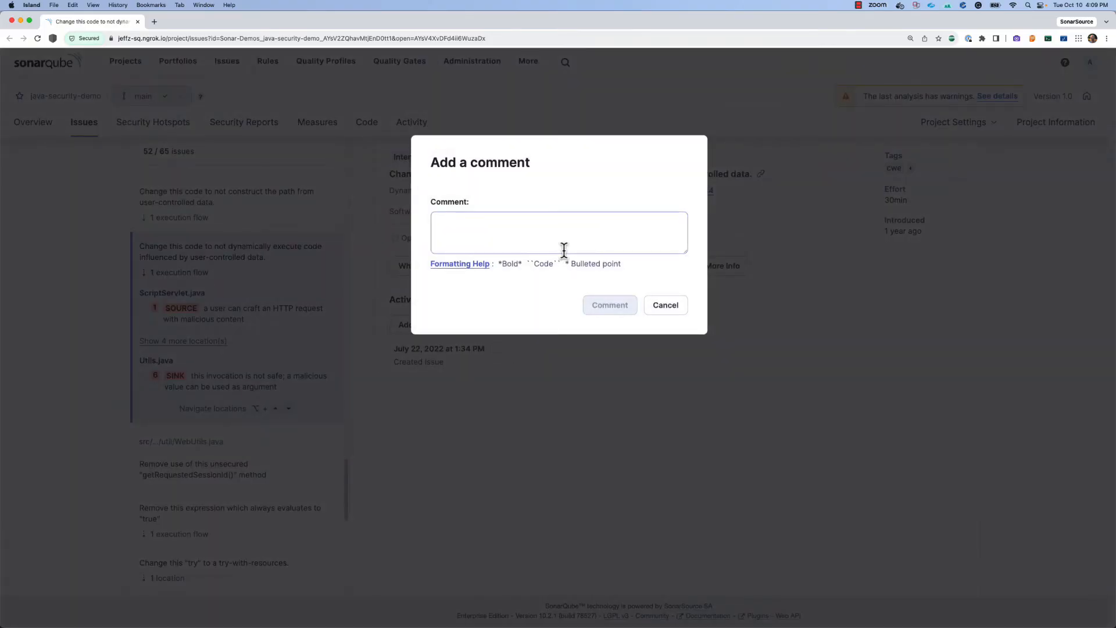
left_click(558, 232)
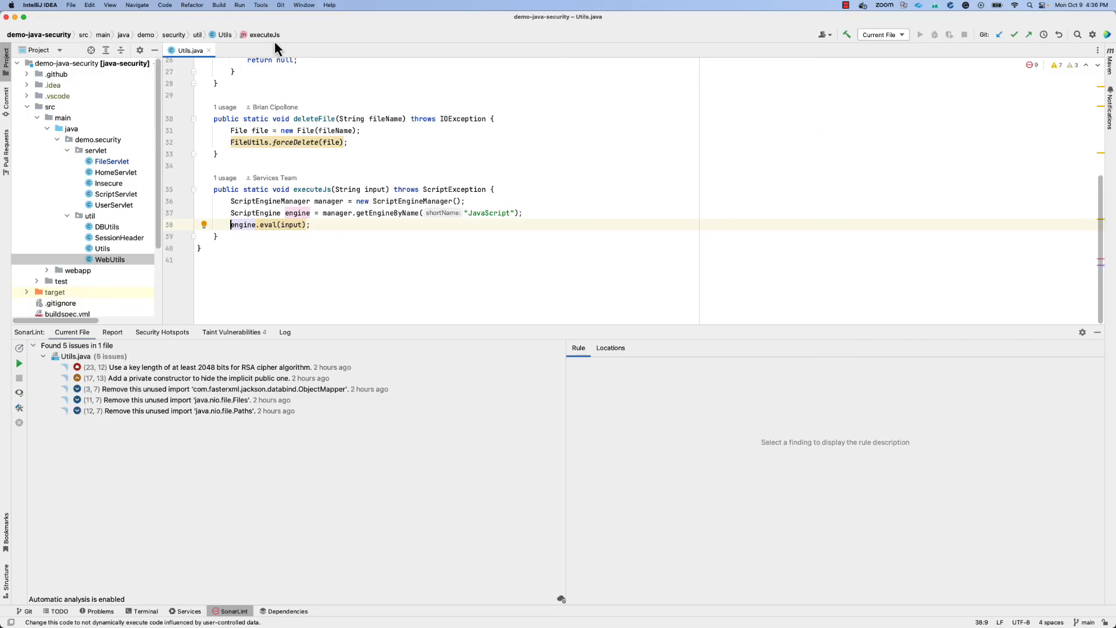
mouse_move(54, 10)
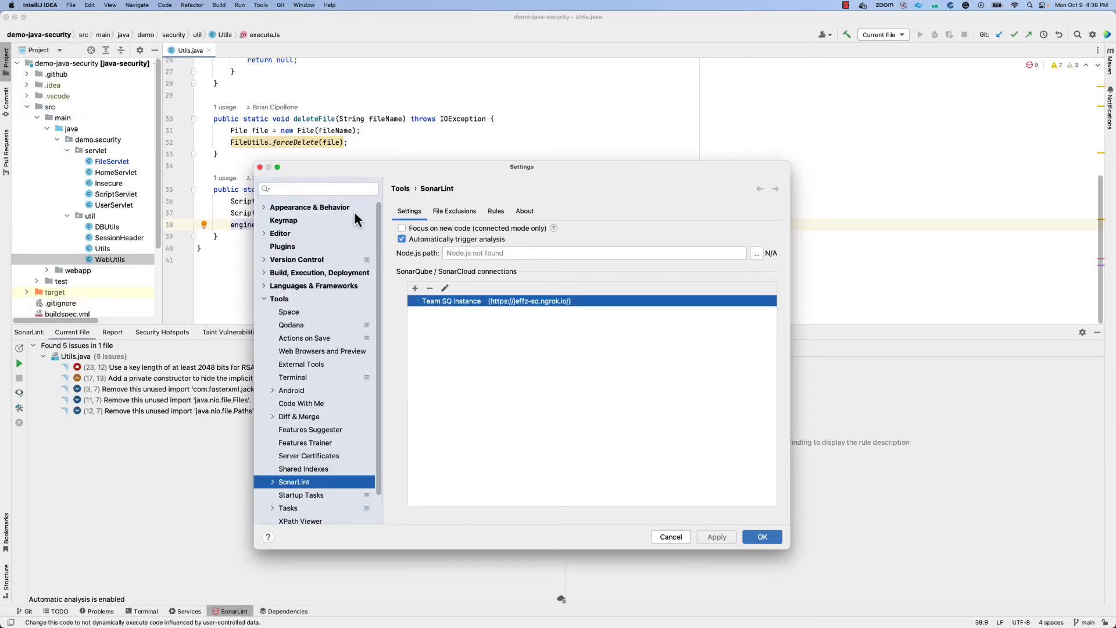
- Tick 'Focus on new code (connected mode only)' in SonarLint settings and save
left_click(402, 228)
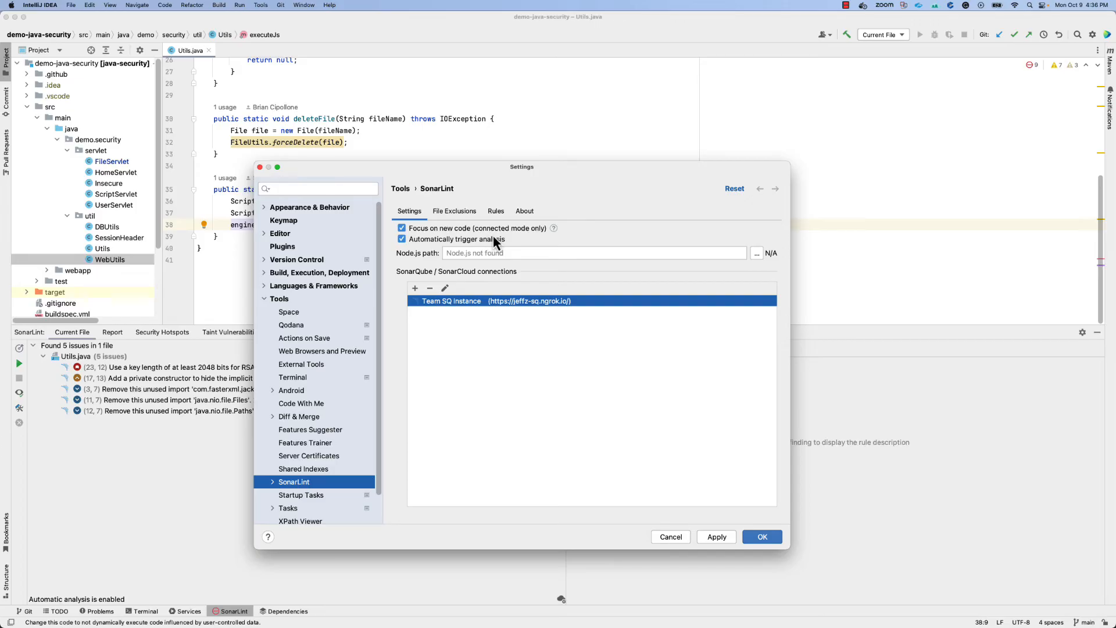
mouse_move(682, 480)
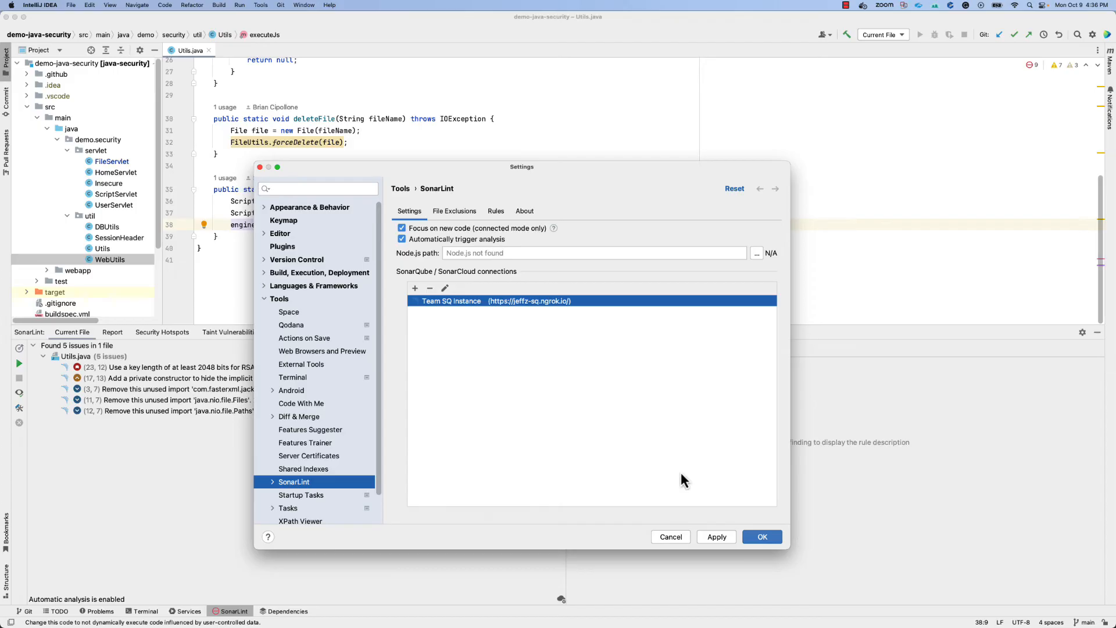
left_click(762, 537)
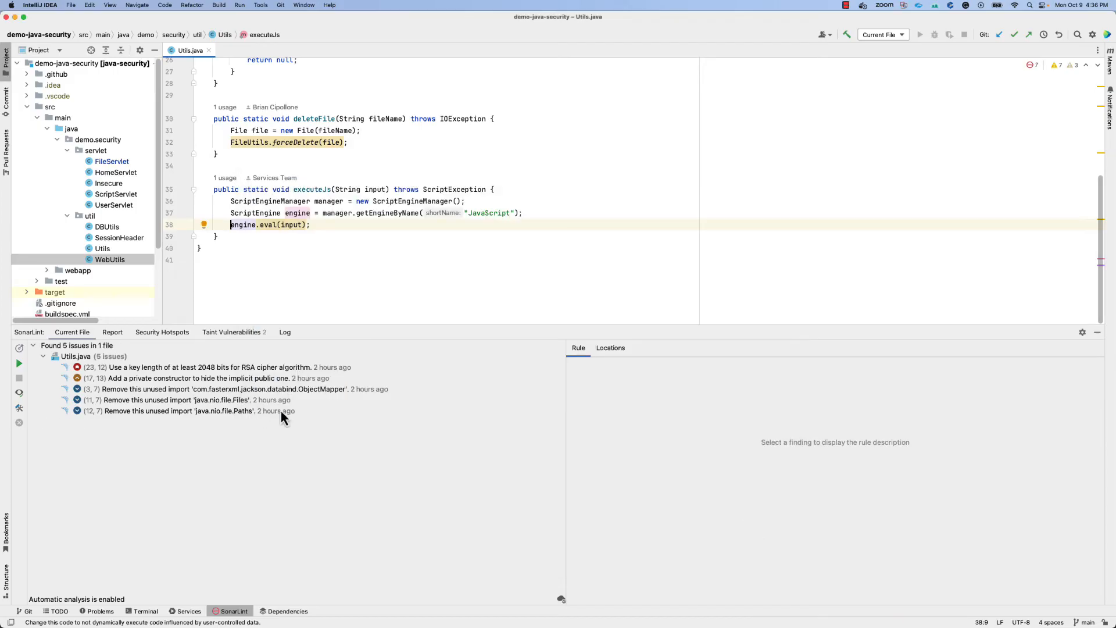
mouse_move(301, 432)
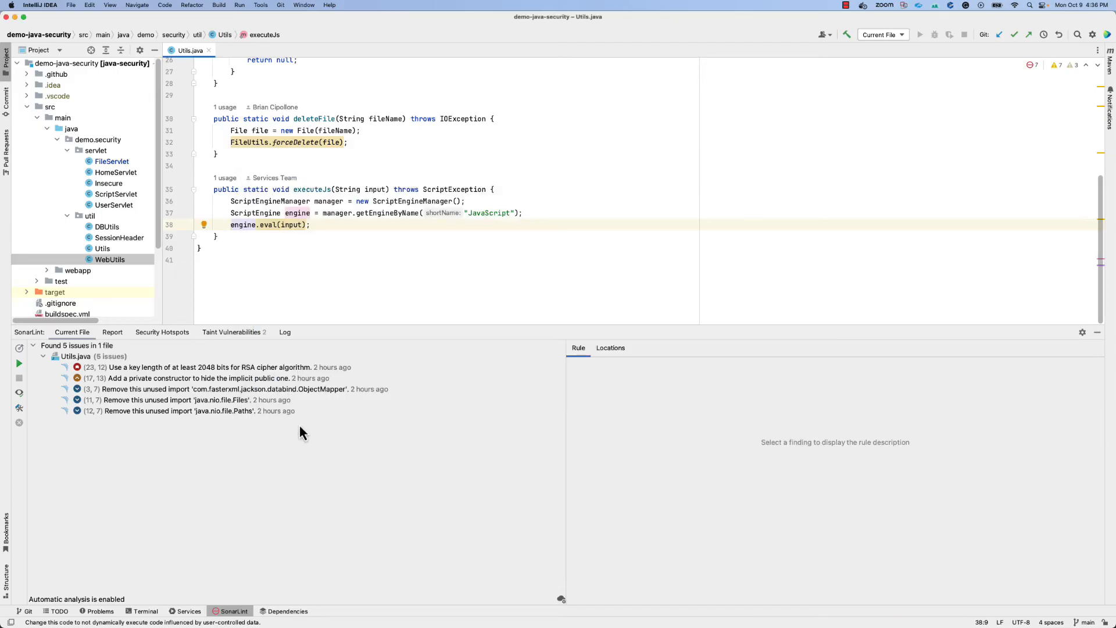
mouse_move(364, 374)
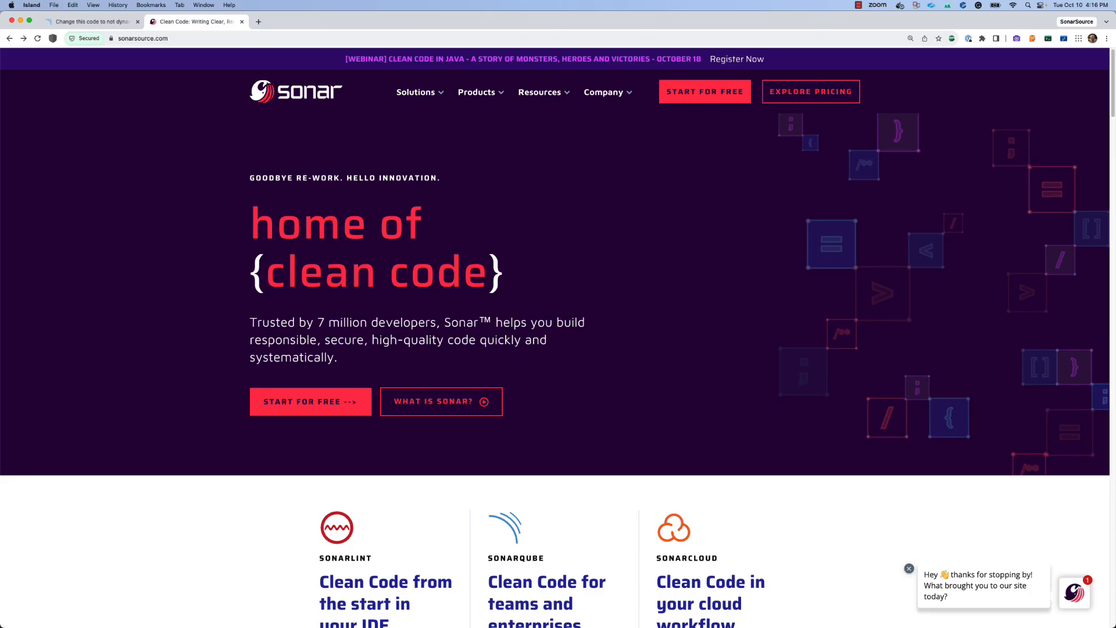
mouse_move(500, 117)
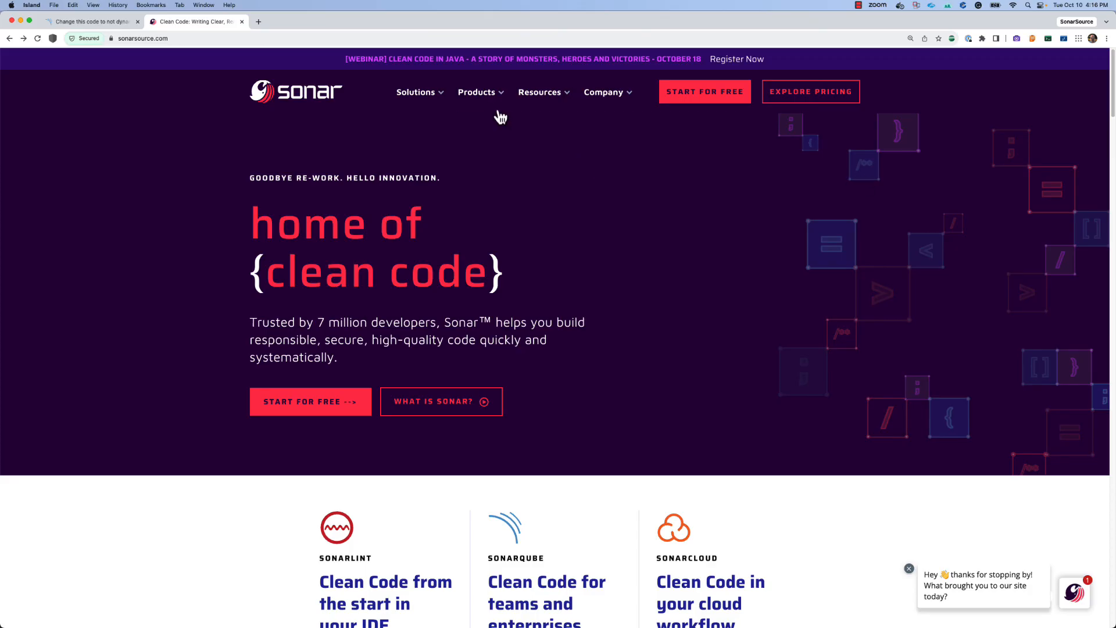
- Go from the SonarLint product page through its Roadmap to the IntelliJ Documentation
left_click(476, 92)
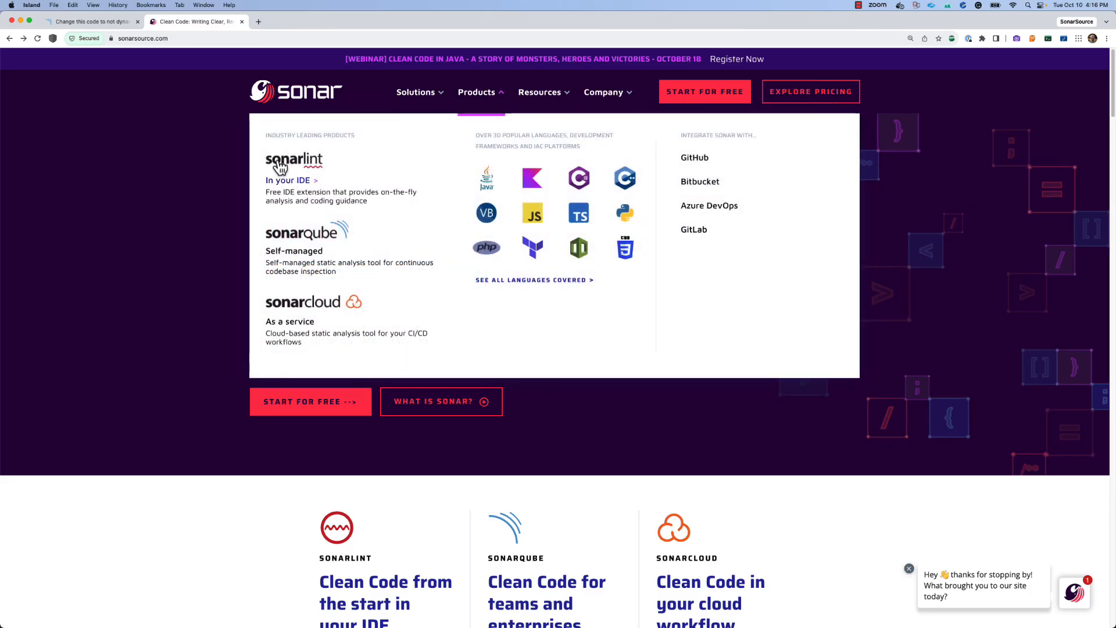
left_click(293, 164)
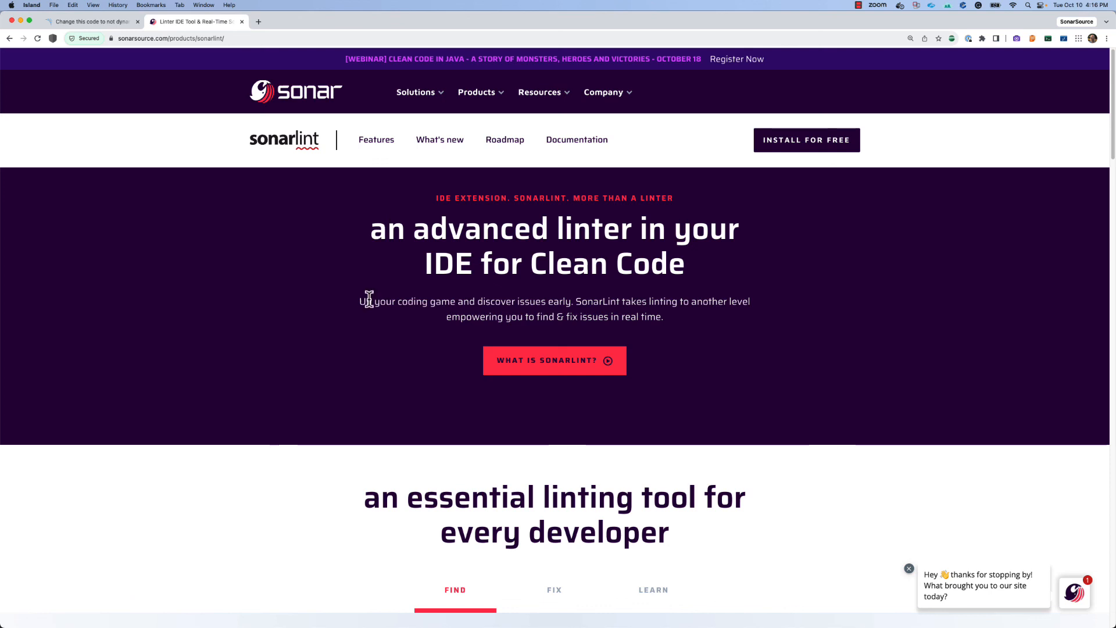
mouse_move(440, 139)
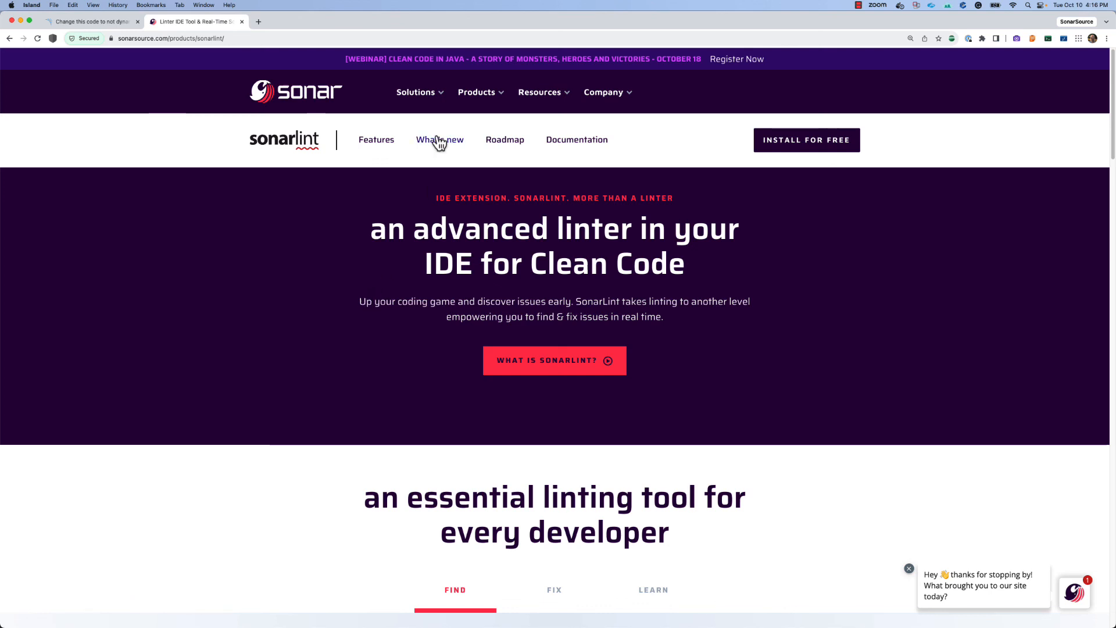
left_click(505, 139)
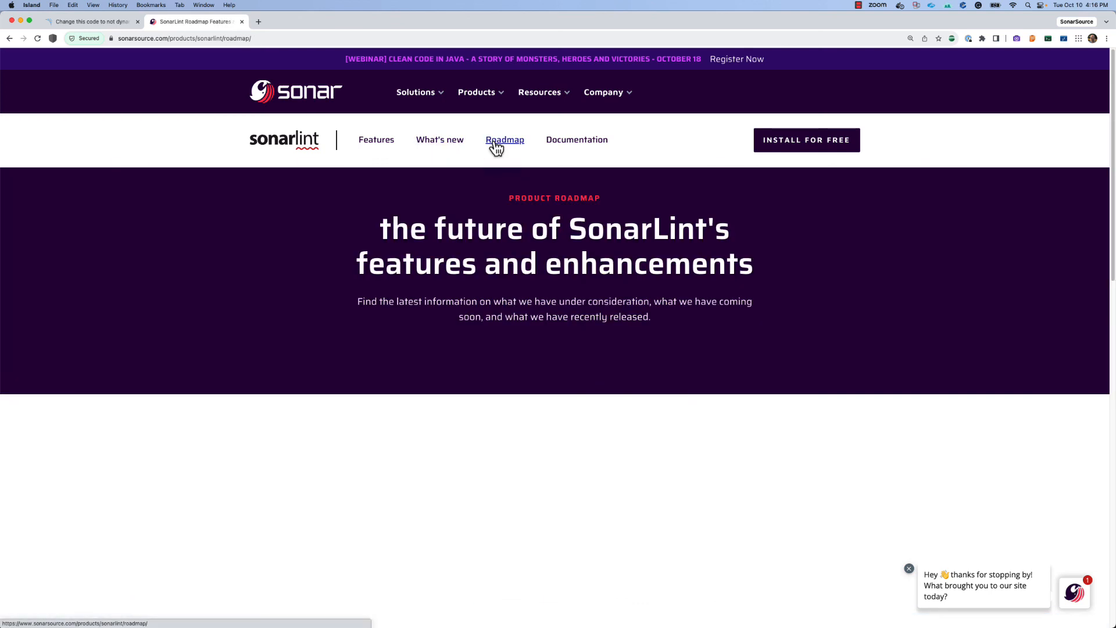
left_click(577, 139)
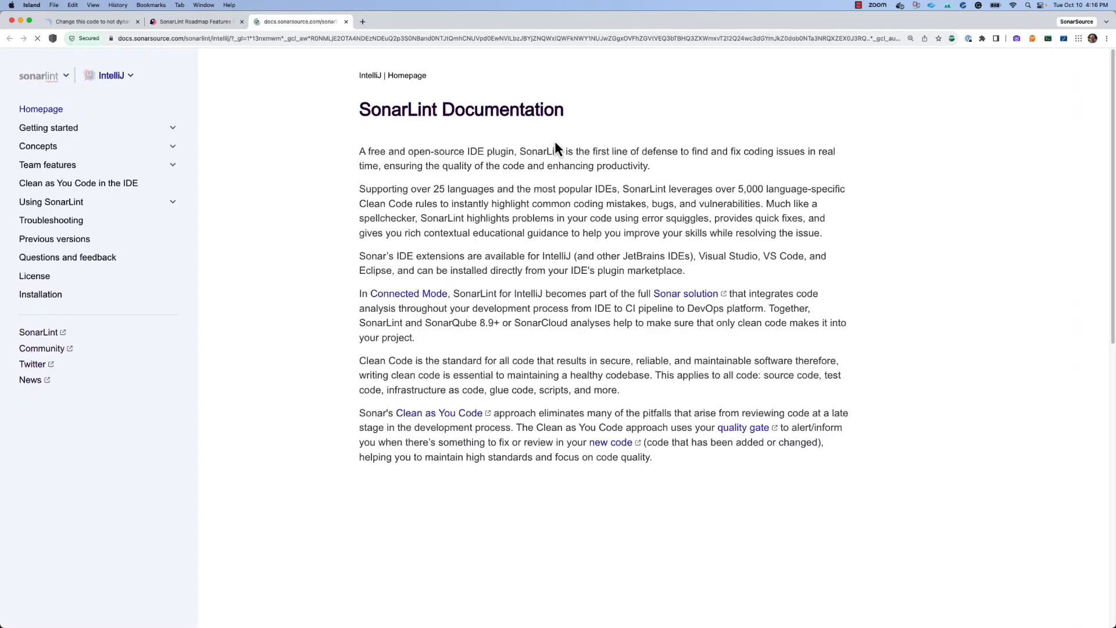